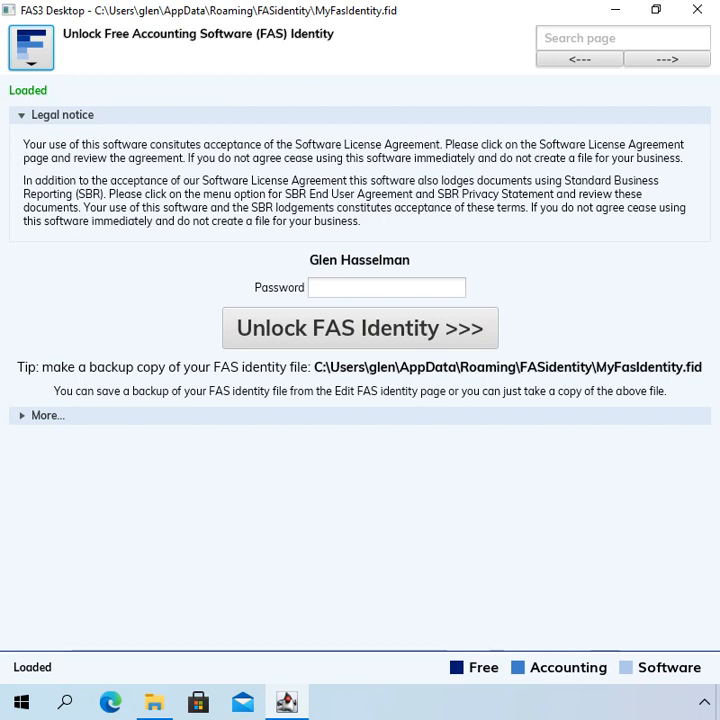
{"action": "mouse_move", "coordinate": [194, 112]}
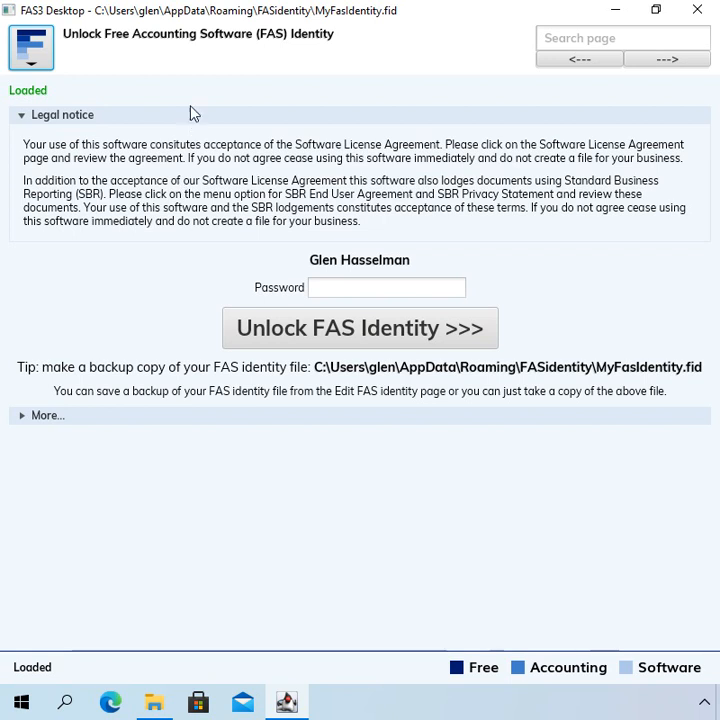
{"action": "mouse_move", "coordinate": [228, 57]}
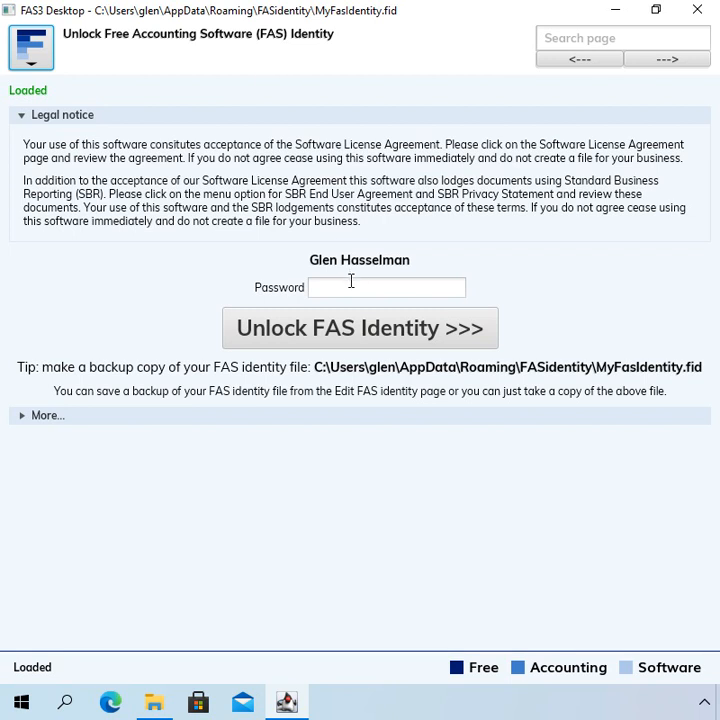
Enter the identity password and unlock the FAS identity.
{"action": "left_click", "coordinate": [387, 287]}
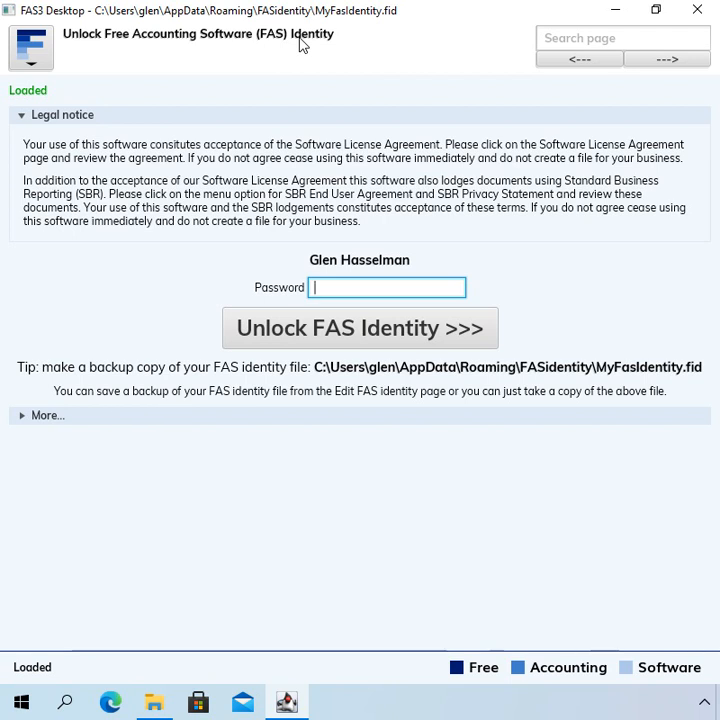
{"action": "type", "text": "******"}
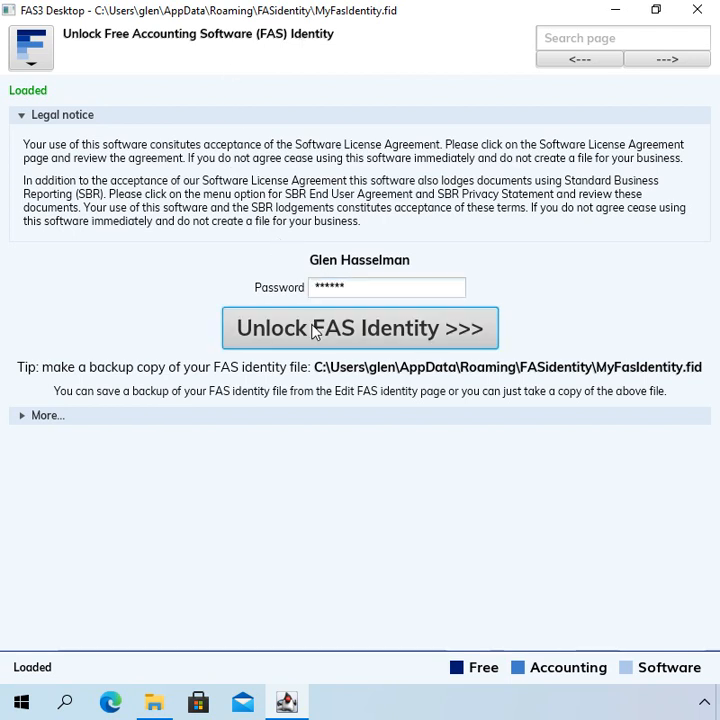
{"action": "left_click", "coordinate": [359, 327]}
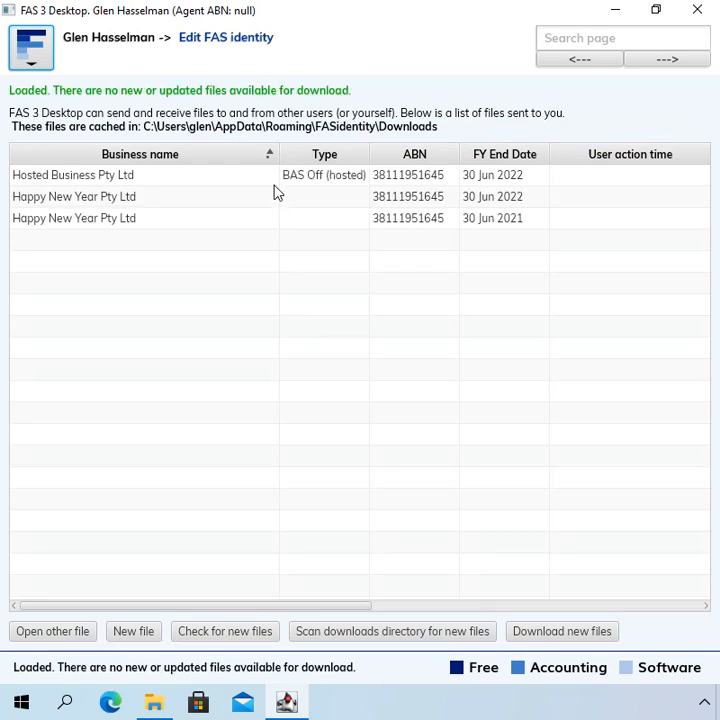
{"action": "mouse_move", "coordinate": [278, 234]}
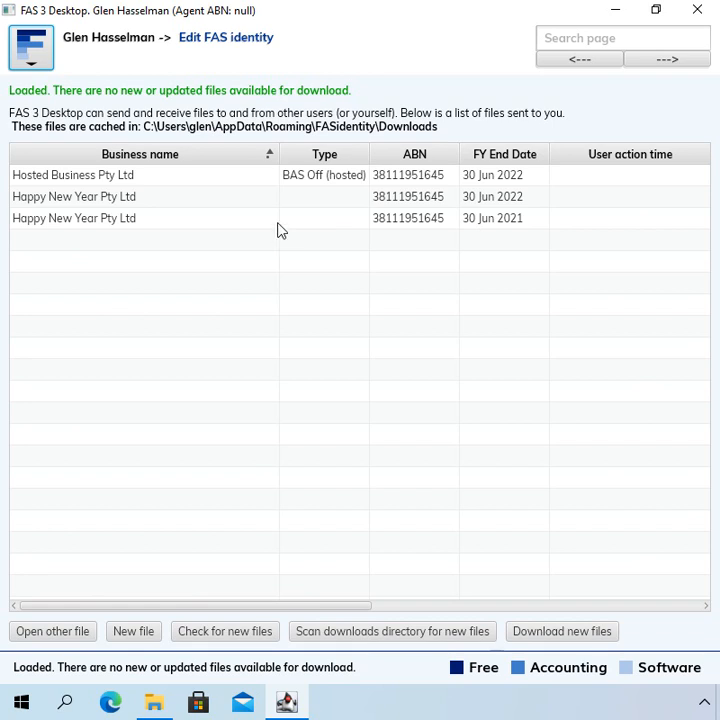
{"action": "mouse_move", "coordinate": [340, 223]}
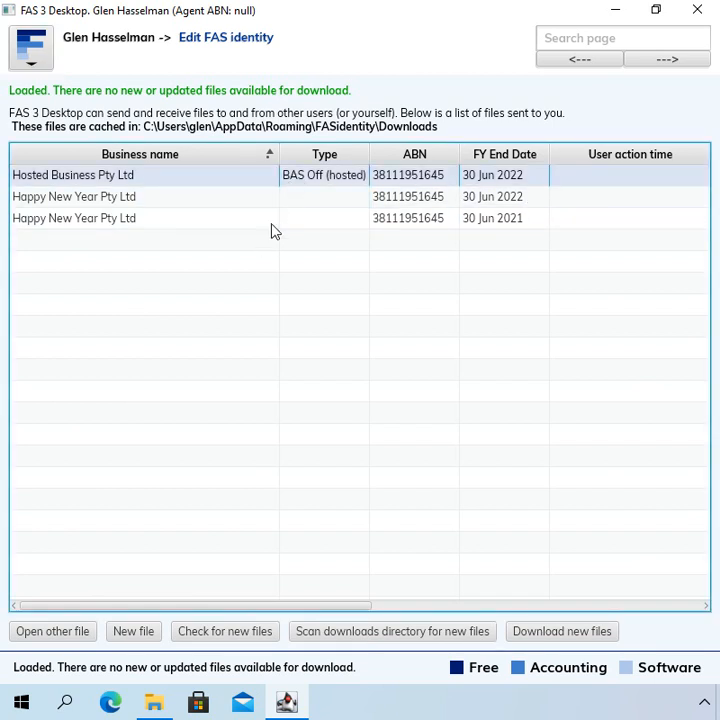
{"action": "mouse_move", "coordinate": [334, 204]}
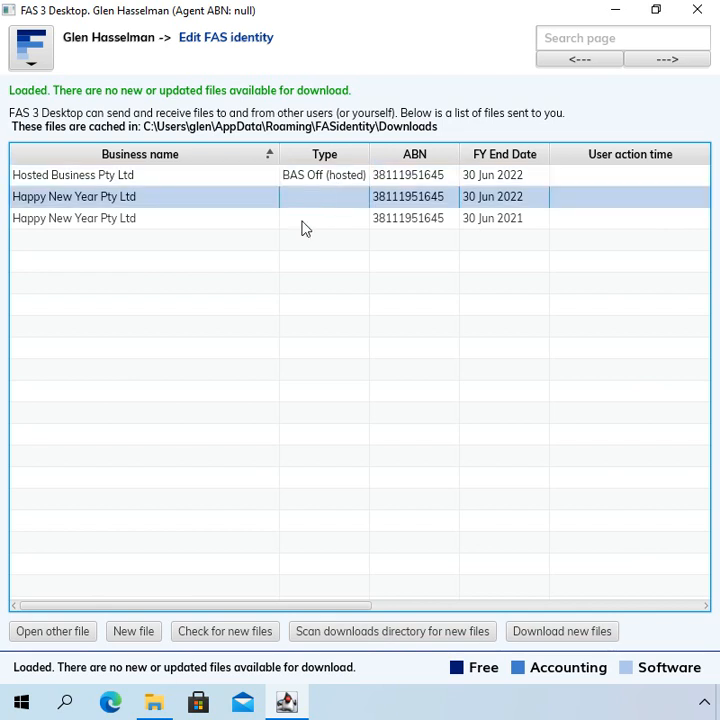
{"action": "mouse_move", "coordinate": [281, 244]}
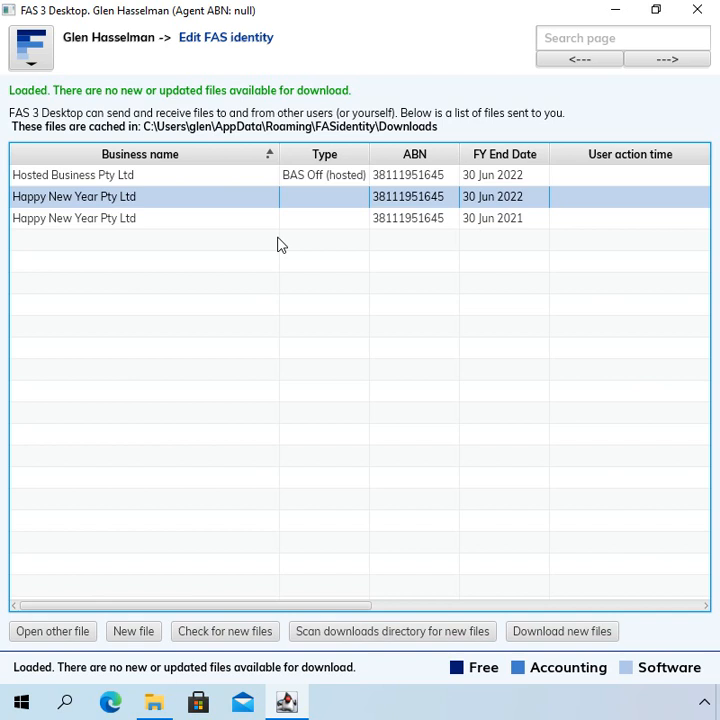
{"action": "mouse_move", "coordinate": [286, 230]}
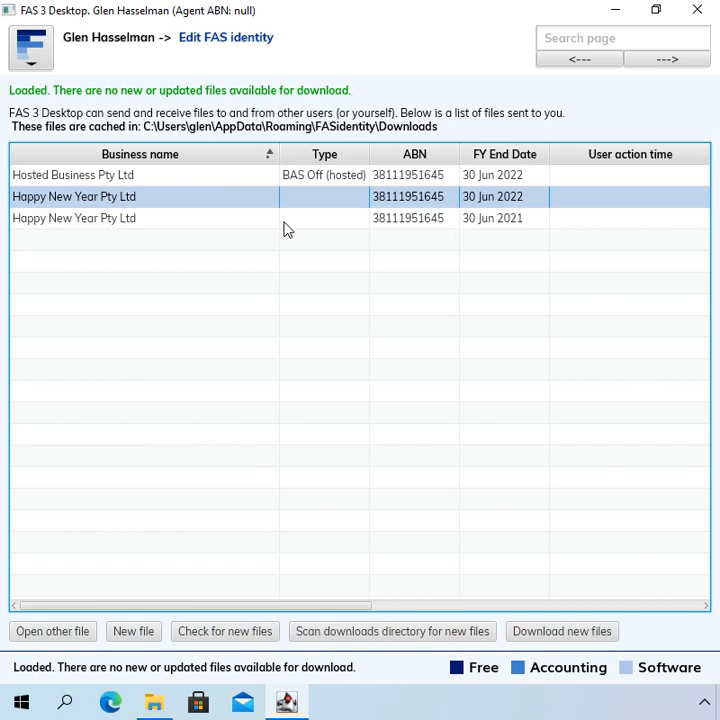
{"action": "left_click", "coordinate": [73, 175]}
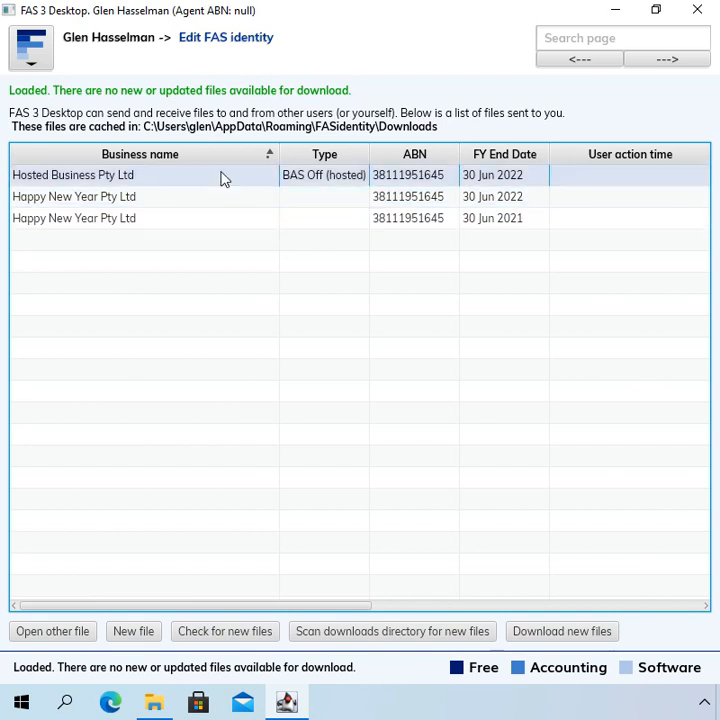
{"action": "mouse_move", "coordinate": [137, 70]}
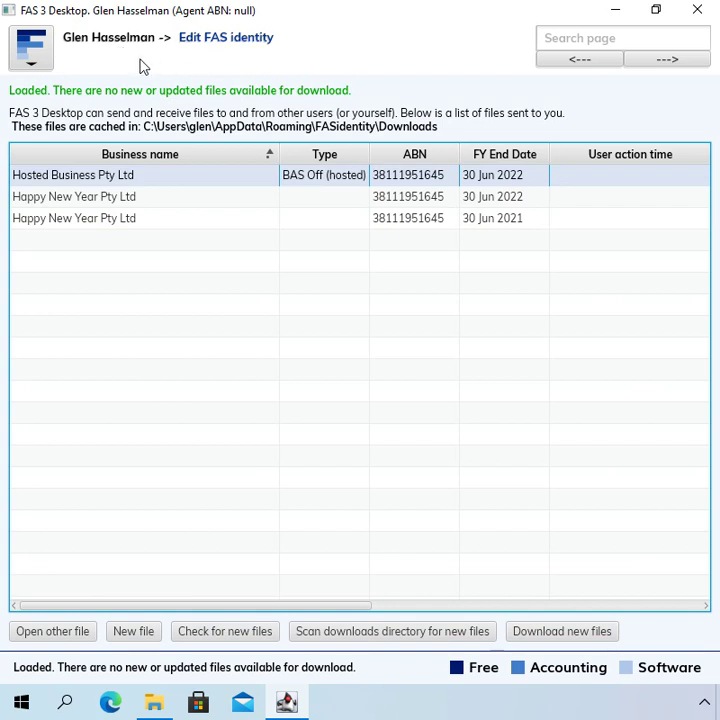
{"action": "mouse_move", "coordinate": [77, 48]}
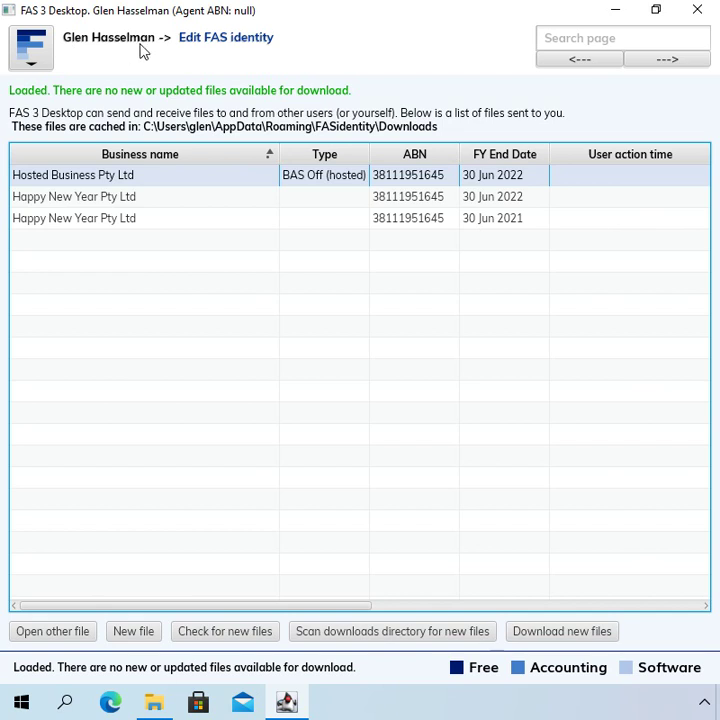
{"action": "mouse_move", "coordinate": [100, 47]}
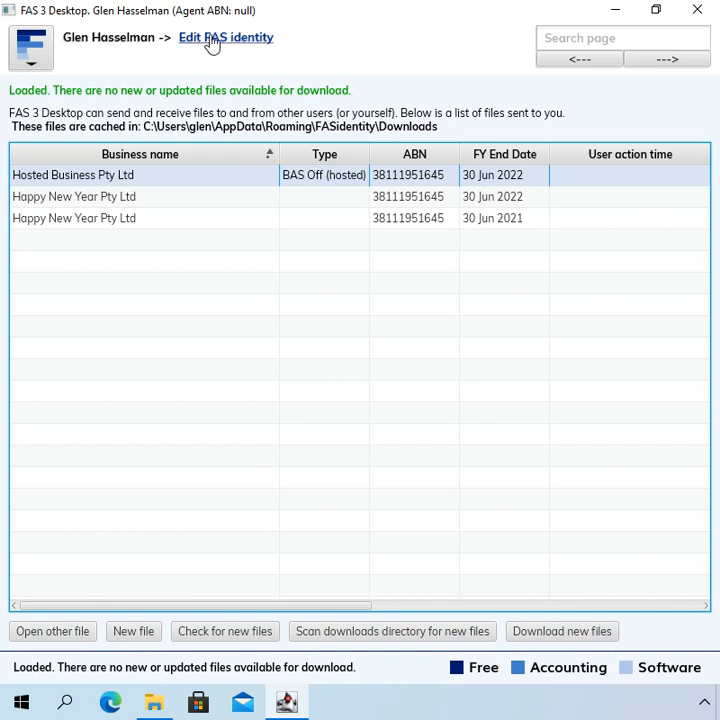
{"action": "mouse_move", "coordinate": [210, 41]}
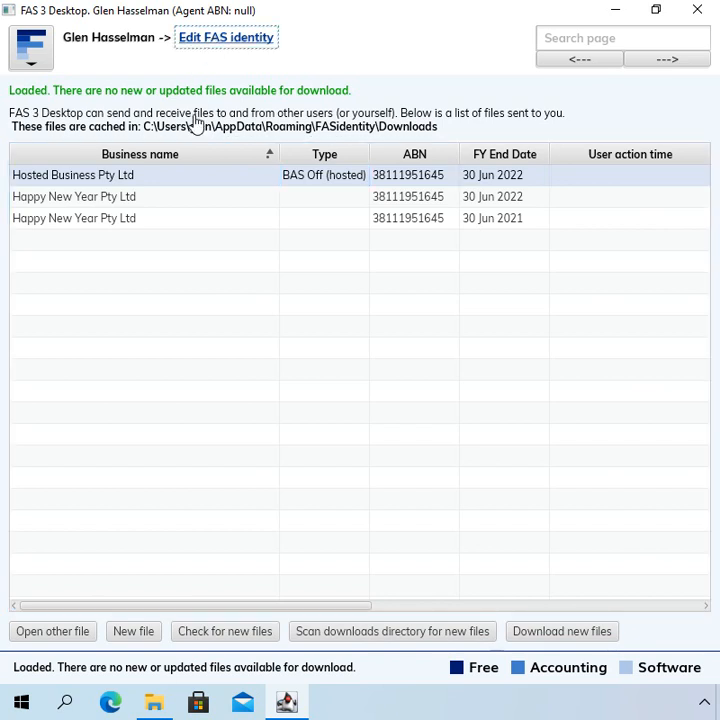
{"action": "left_click", "coordinate": [226, 38]}
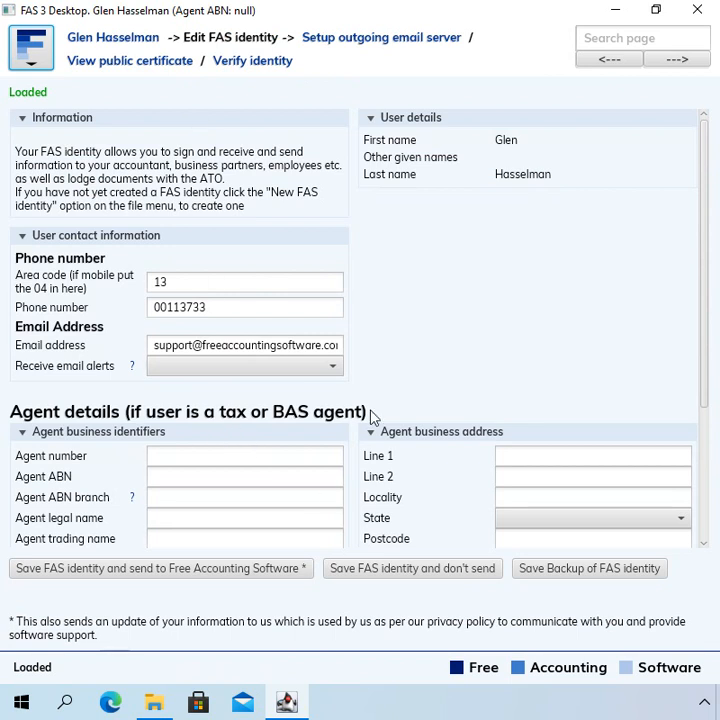
{"action": "mouse_move", "coordinate": [200, 118]}
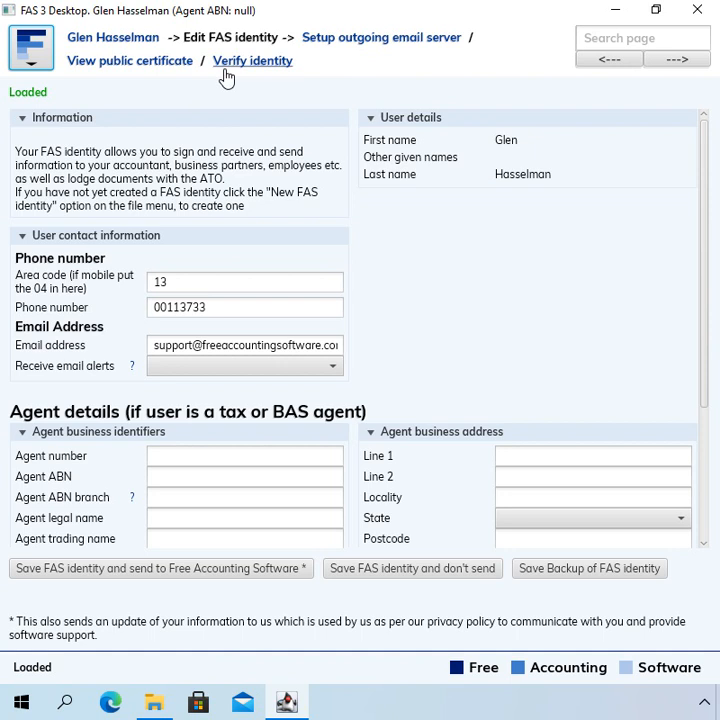
{"action": "mouse_move", "coordinate": [267, 80]}
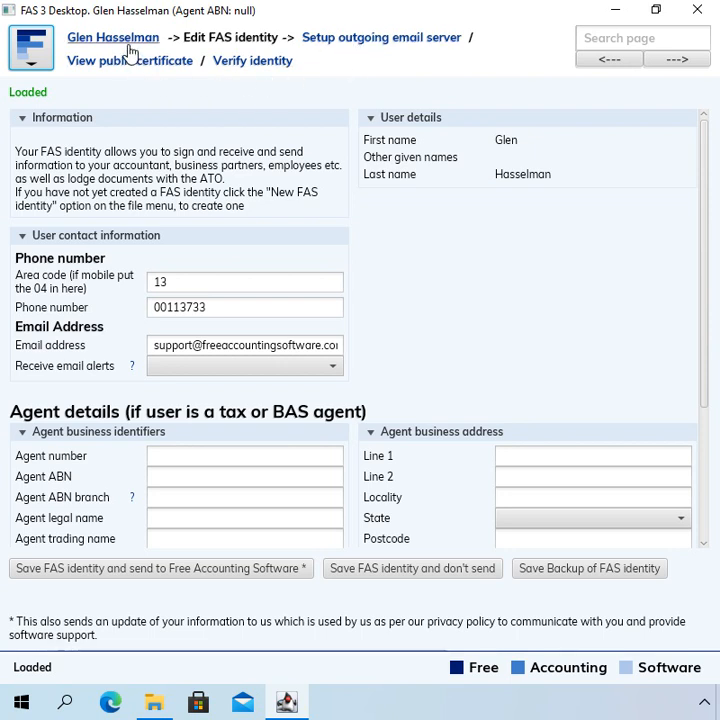
{"action": "mouse_move", "coordinate": [108, 50]}
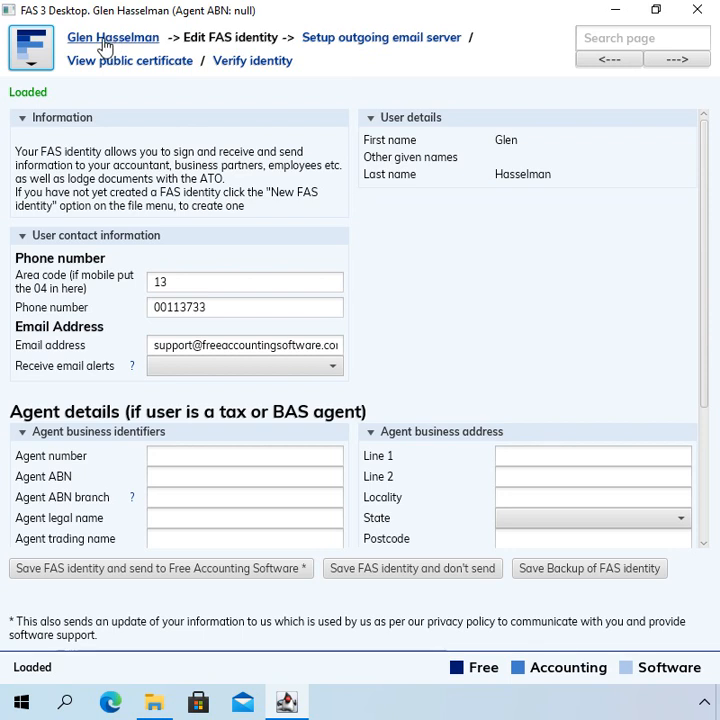
{"action": "mouse_move", "coordinate": [170, 40]}
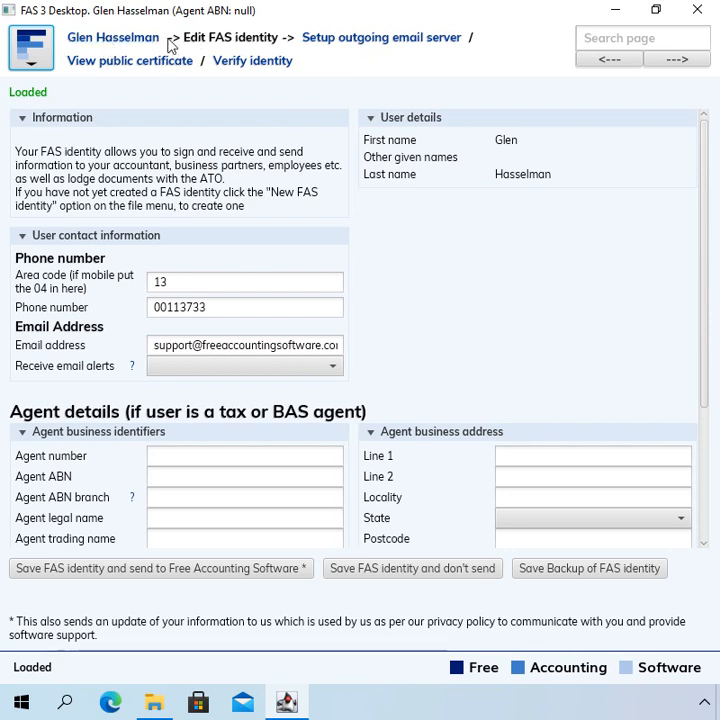
{"action": "mouse_move", "coordinate": [113, 42]}
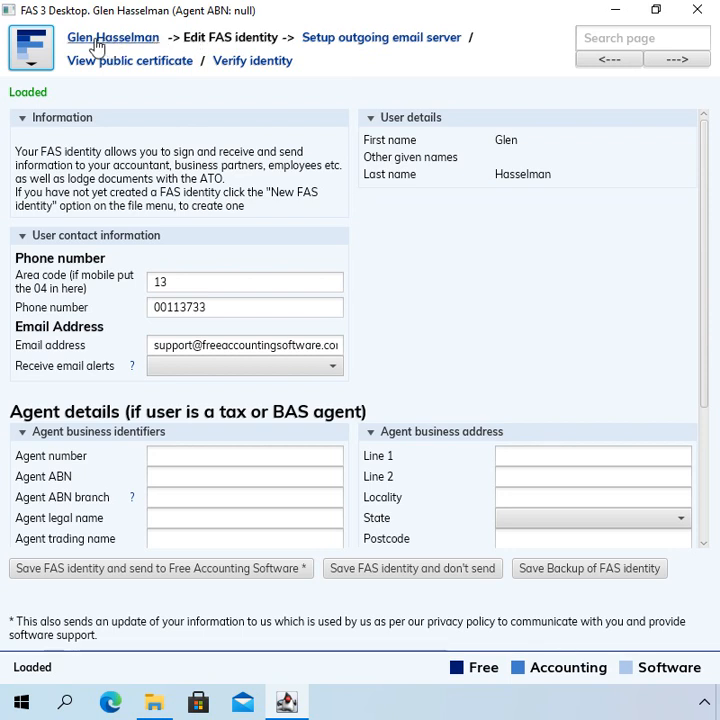
{"action": "mouse_move", "coordinate": [162, 79]}
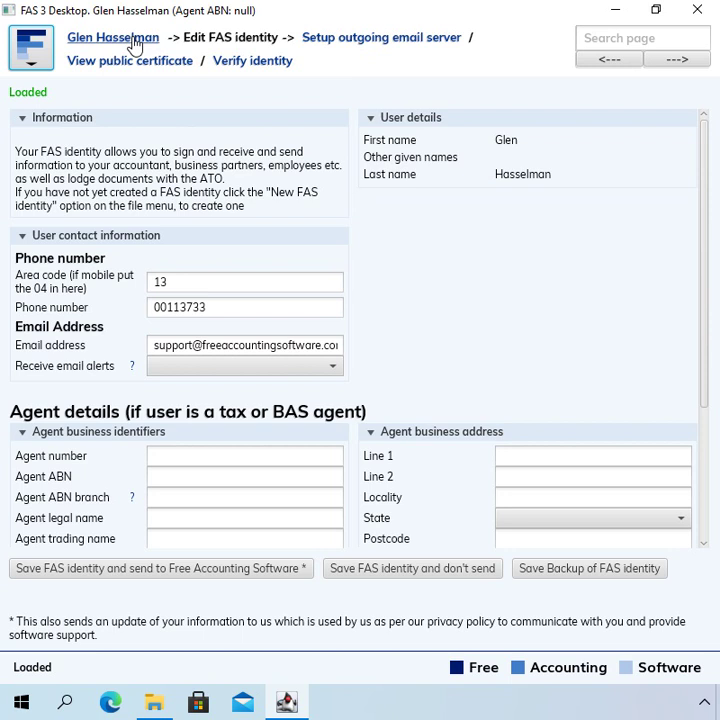
{"action": "left_click", "coordinate": [113, 37]}
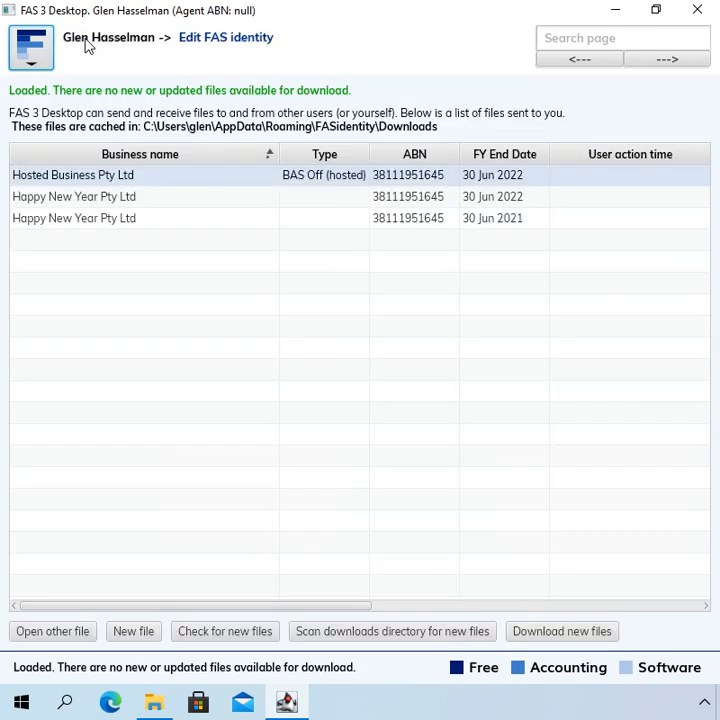
{"action": "mouse_move", "coordinate": [204, 207]}
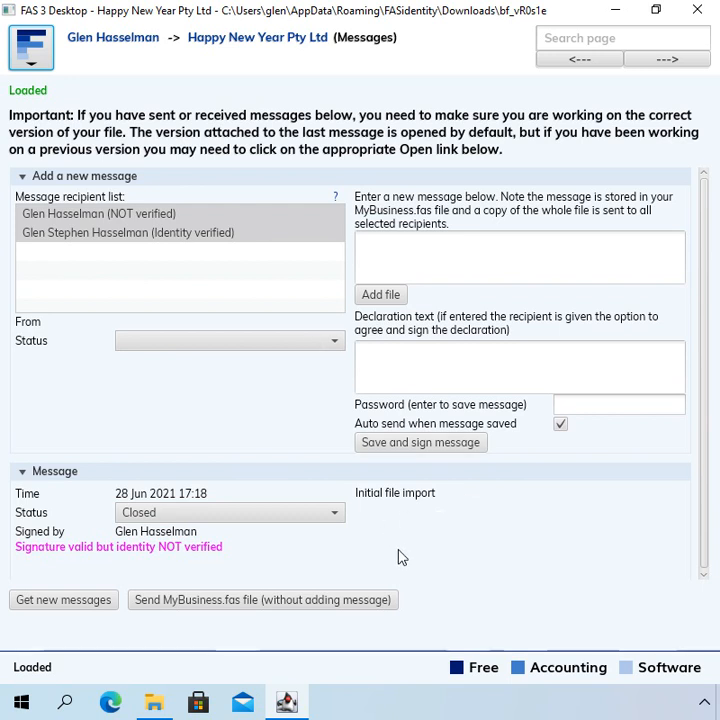
{"action": "mouse_move", "coordinate": [153, 571]}
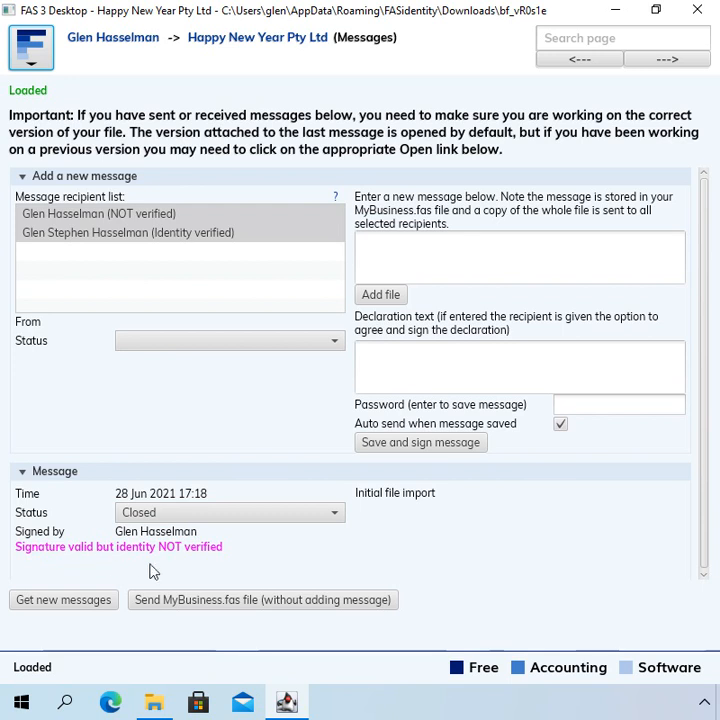
{"action": "mouse_move", "coordinate": [393, 152]}
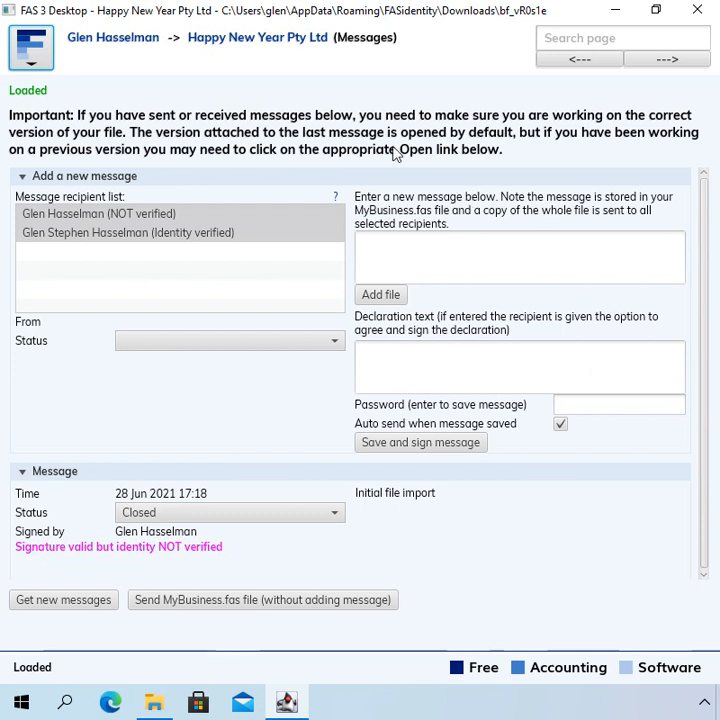
{"action": "mouse_move", "coordinate": [266, 47]}
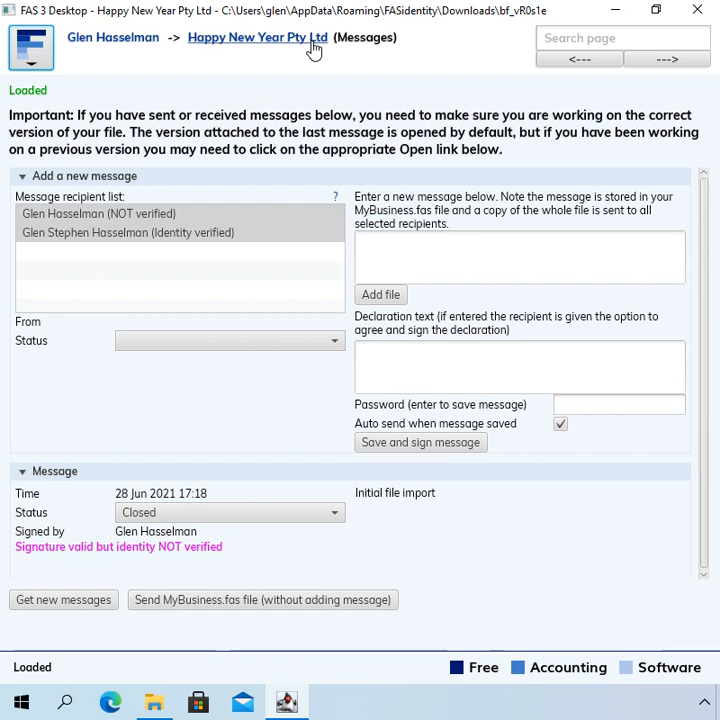
{"action": "mouse_move", "coordinate": [347, 57]}
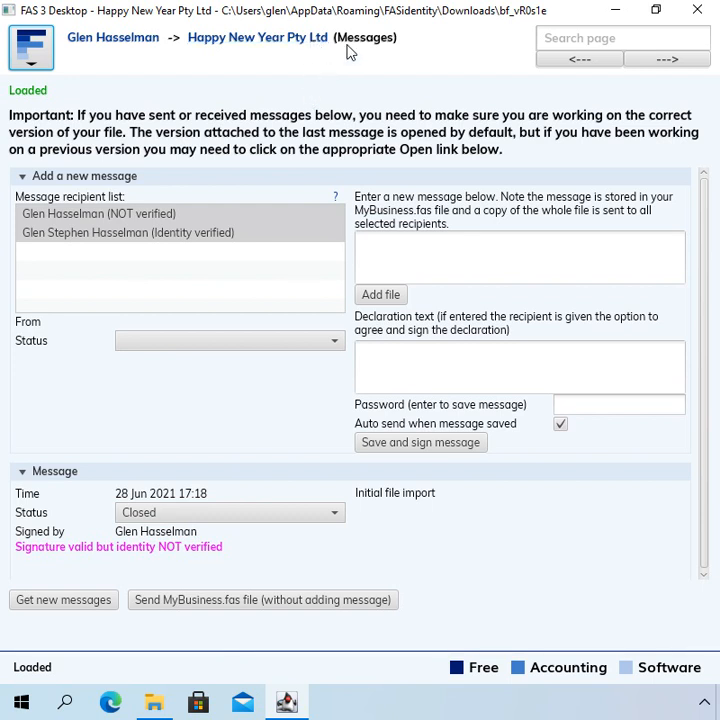
{"action": "mouse_move", "coordinate": [360, 58]}
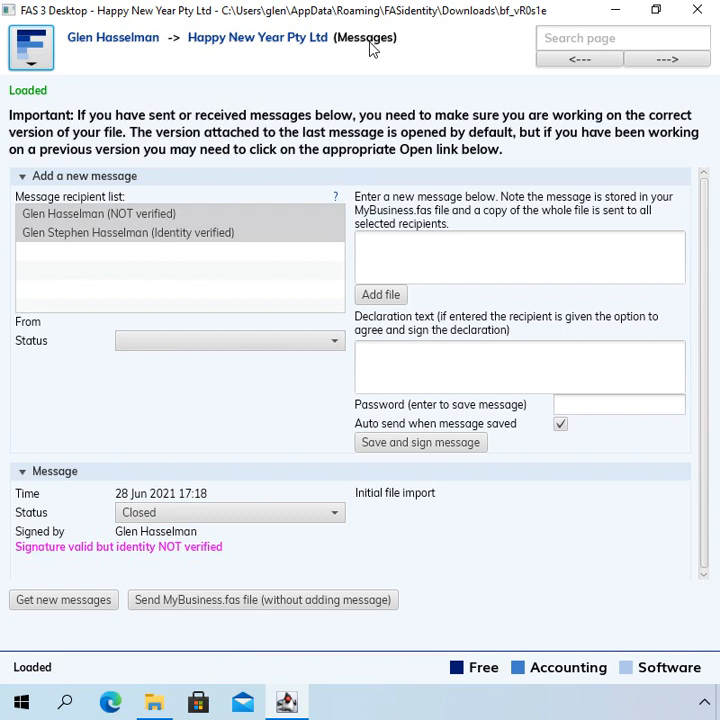
{"action": "mouse_move", "coordinate": [377, 49]}
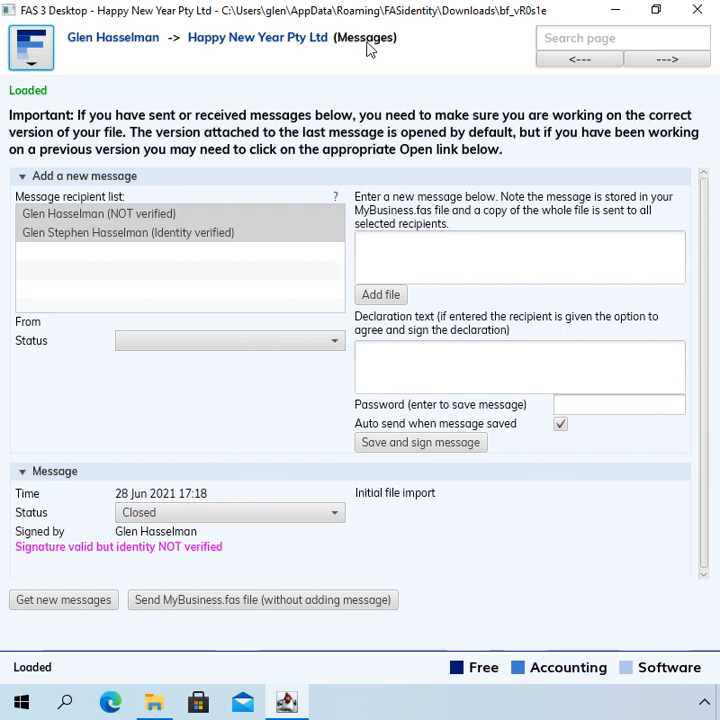
{"action": "mouse_move", "coordinate": [272, 47]}
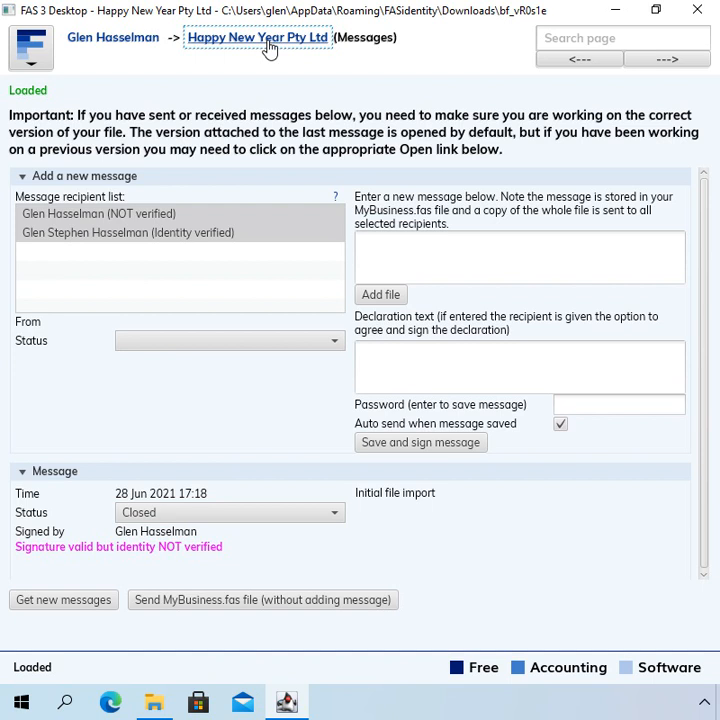
Use the 'Happy New Year Pty Ltd' breadcrumb to return to the company main menu.
{"action": "left_click", "coordinate": [238, 37]}
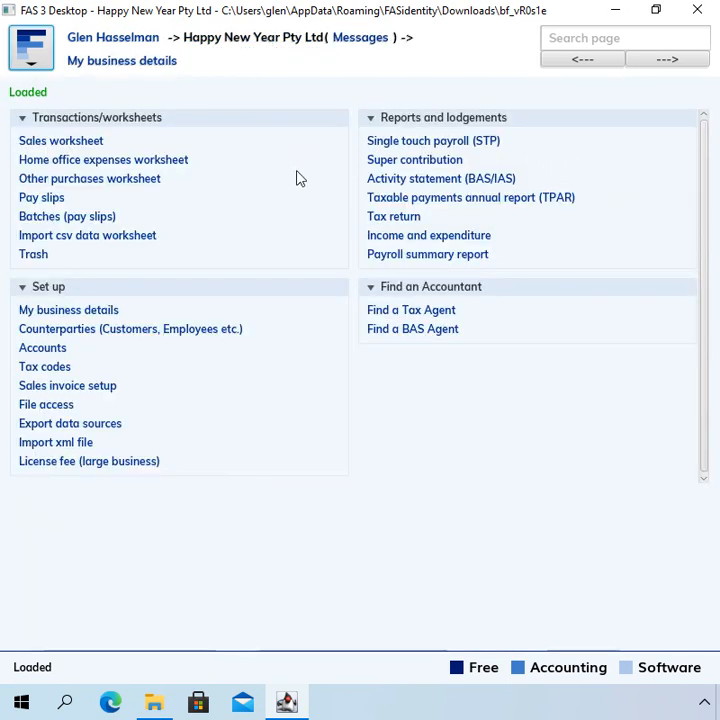
{"action": "mouse_move", "coordinate": [417, 417]}
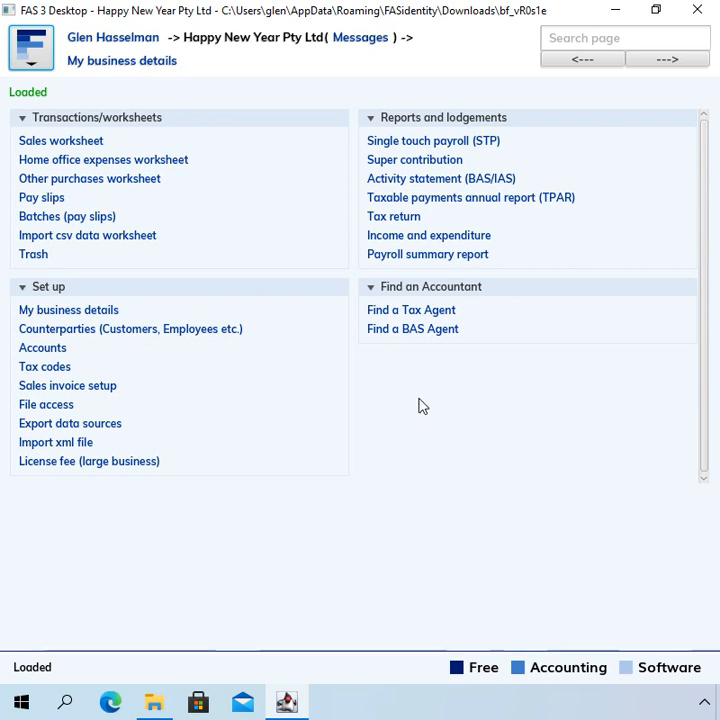
{"action": "mouse_move", "coordinate": [409, 419]}
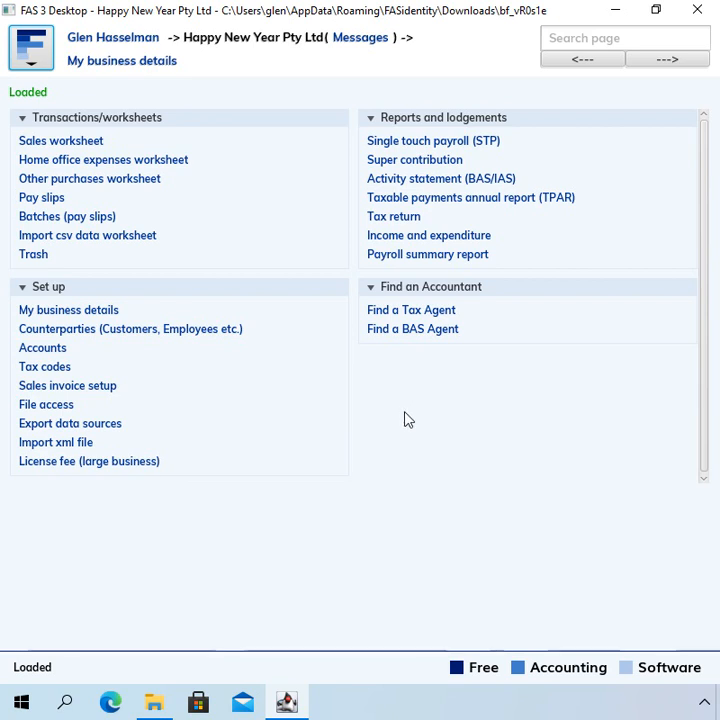
{"action": "mouse_move", "coordinate": [227, 57]}
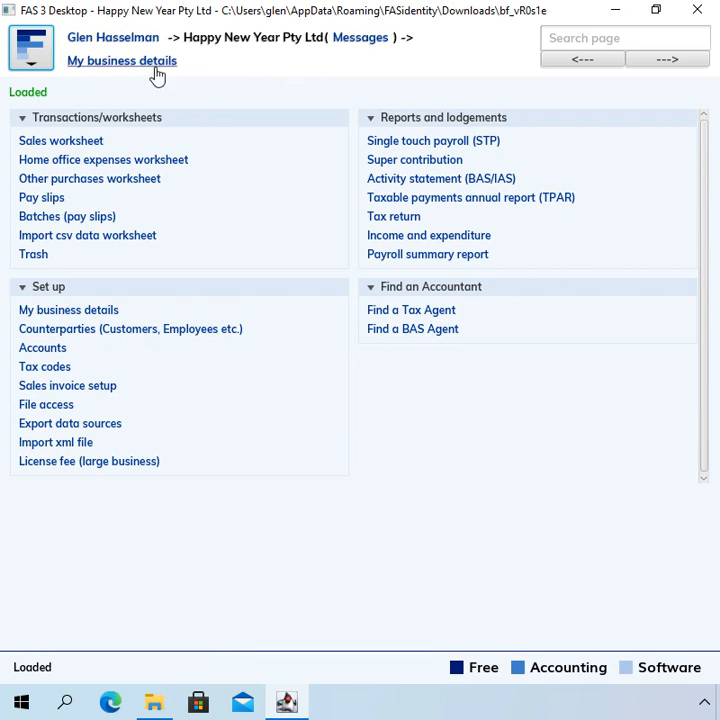
{"action": "mouse_move", "coordinate": [147, 67]}
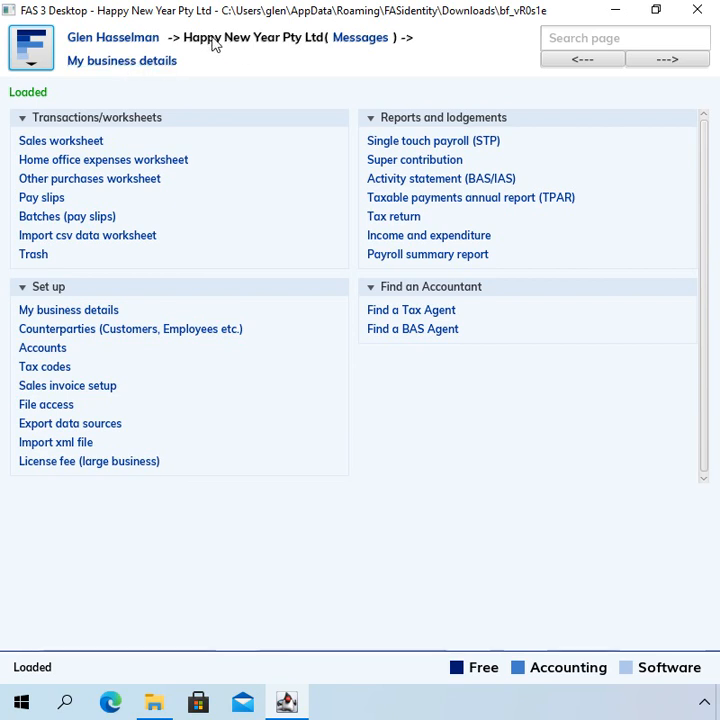
{"action": "mouse_move", "coordinate": [281, 49]}
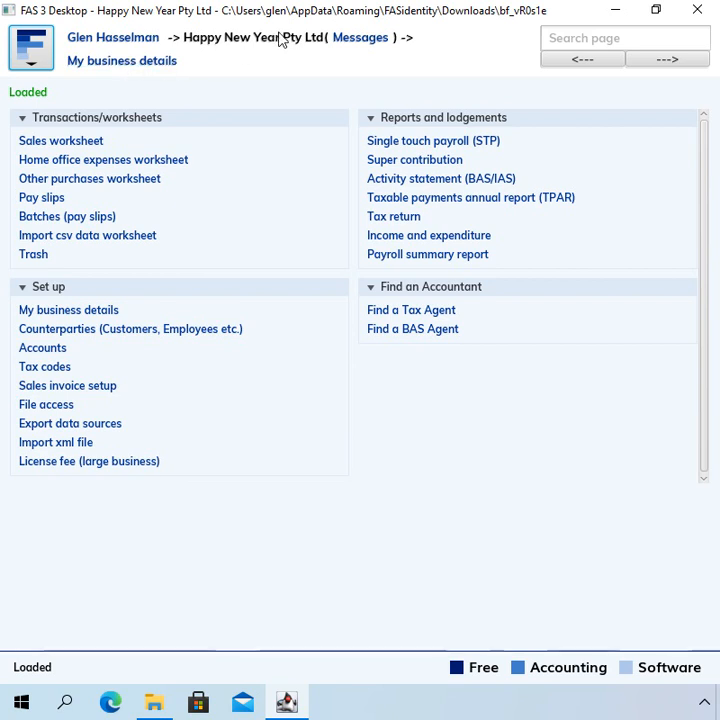
{"action": "mouse_move", "coordinate": [275, 46]}
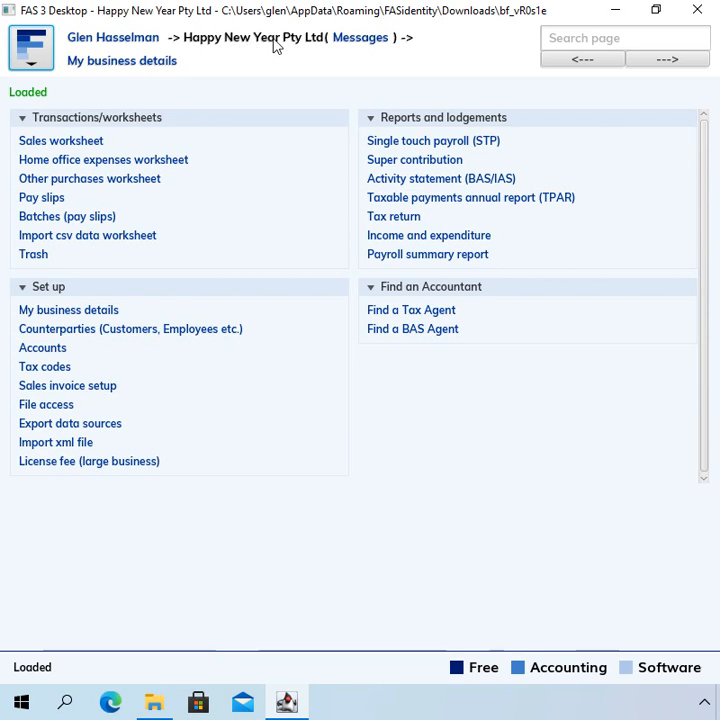
{"action": "mouse_move", "coordinate": [261, 57]}
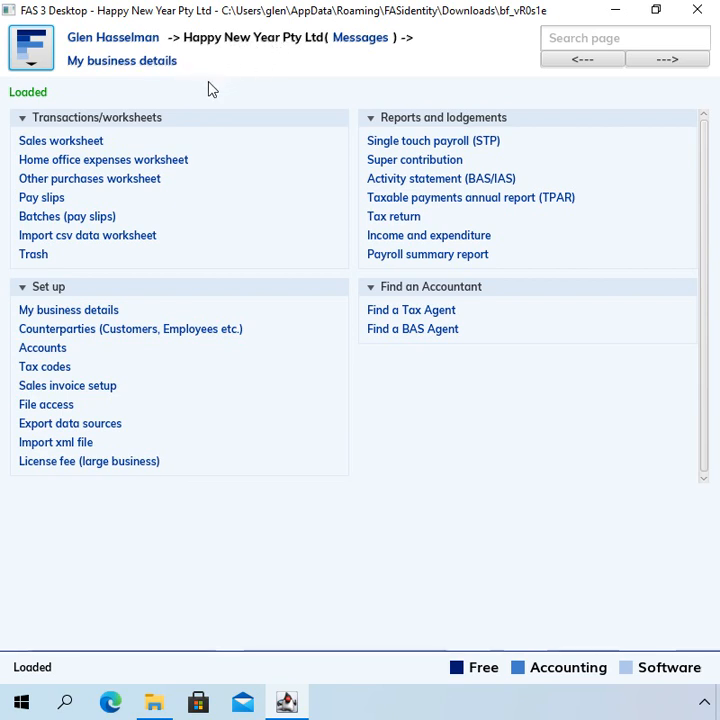
{"action": "mouse_move", "coordinate": [143, 287]}
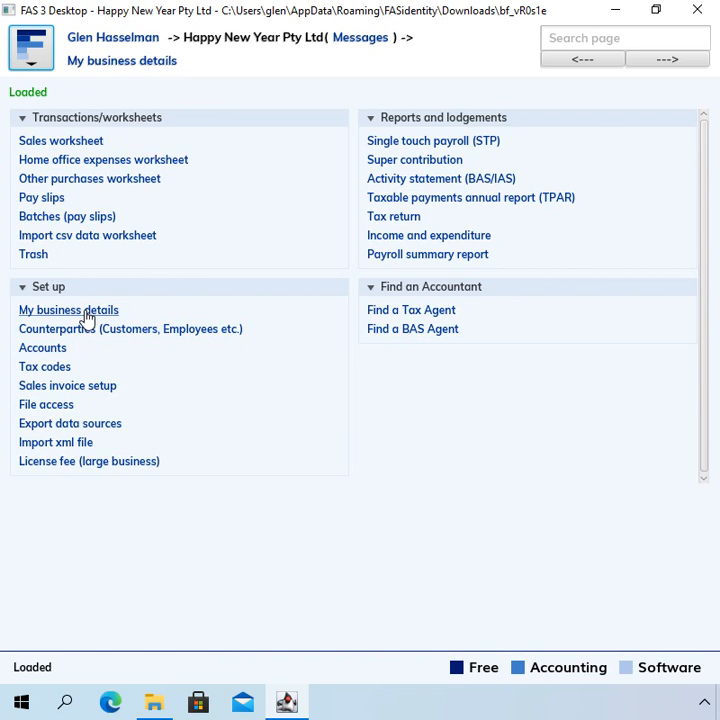
Open 'My business details' under Set up on the main menu.
{"action": "left_click", "coordinate": [68, 309]}
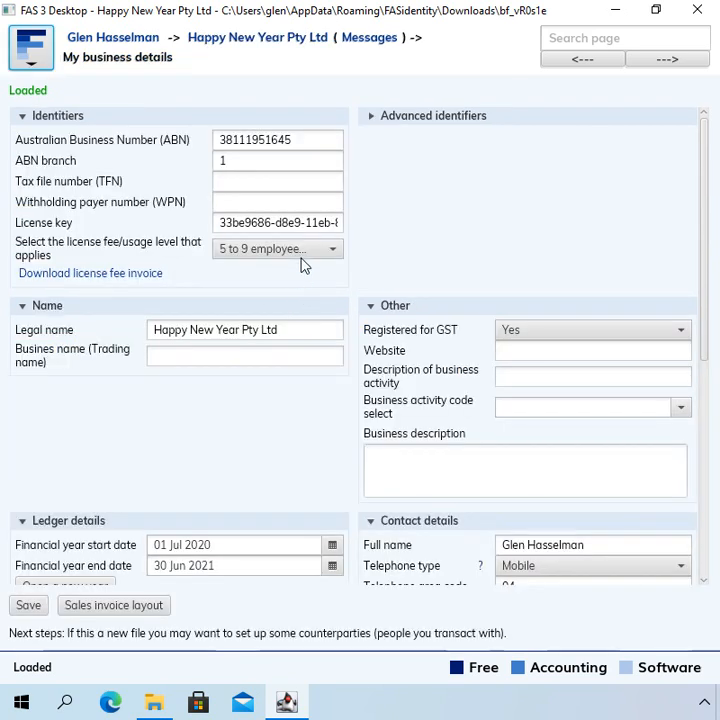
{"action": "mouse_move", "coordinate": [306, 62]}
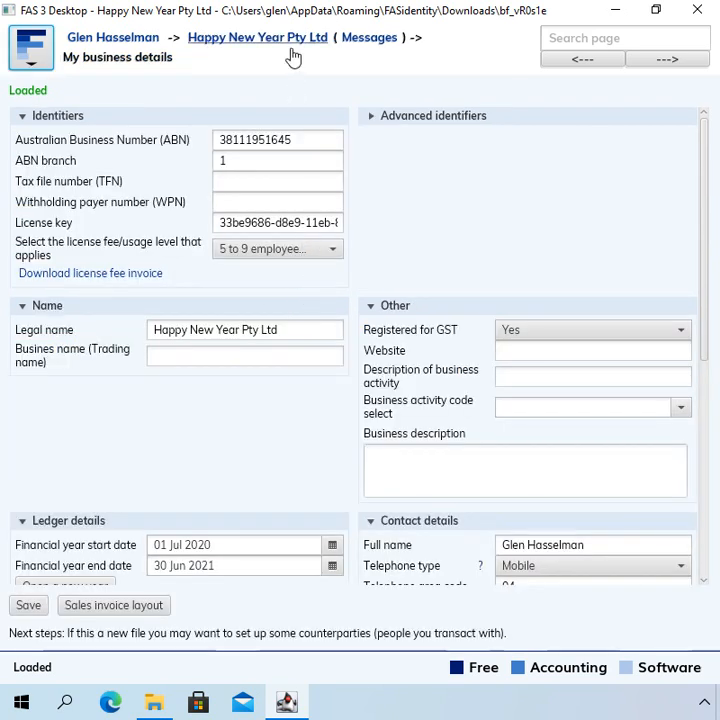
Return via the company breadcrumb and open 'Counterparties (Customers, Employees etc.)'.
{"action": "left_click", "coordinate": [260, 38]}
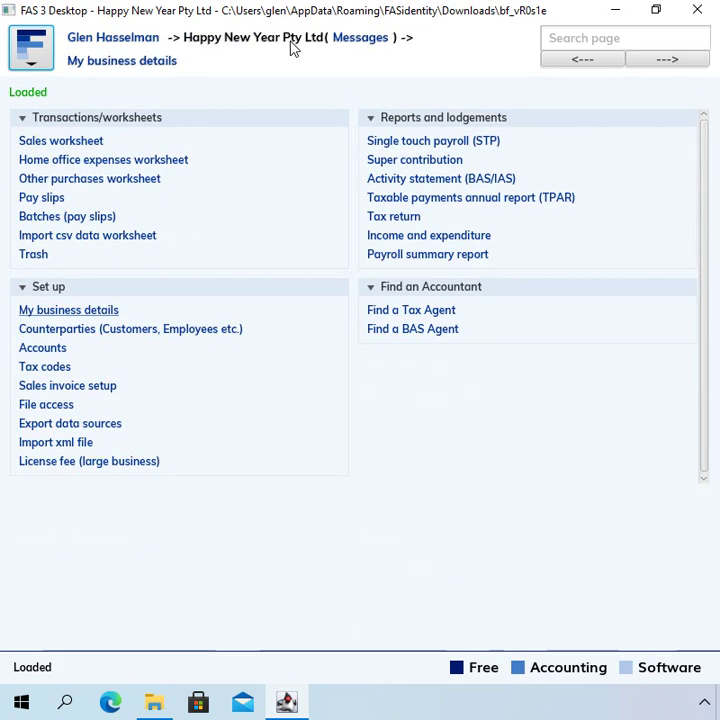
{"action": "mouse_move", "coordinate": [222, 327]}
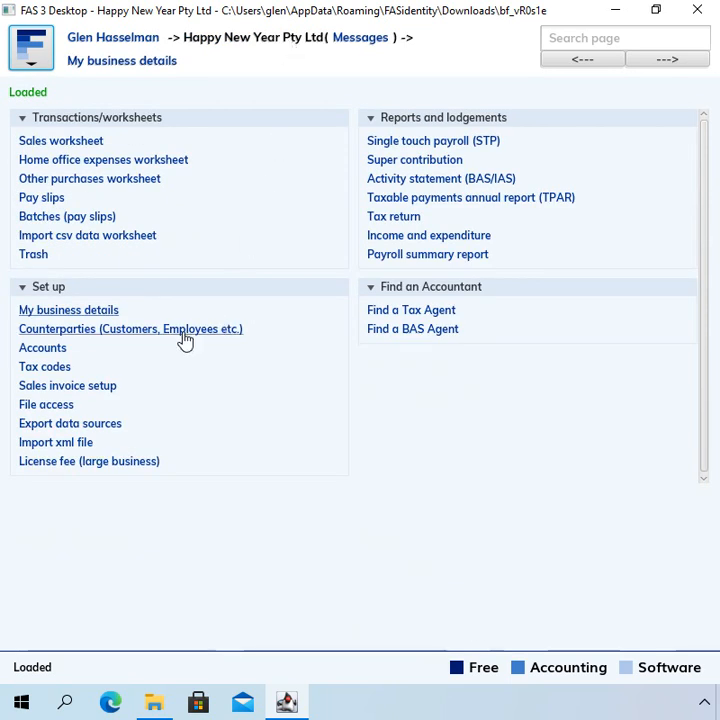
{"action": "left_click", "coordinate": [129, 329]}
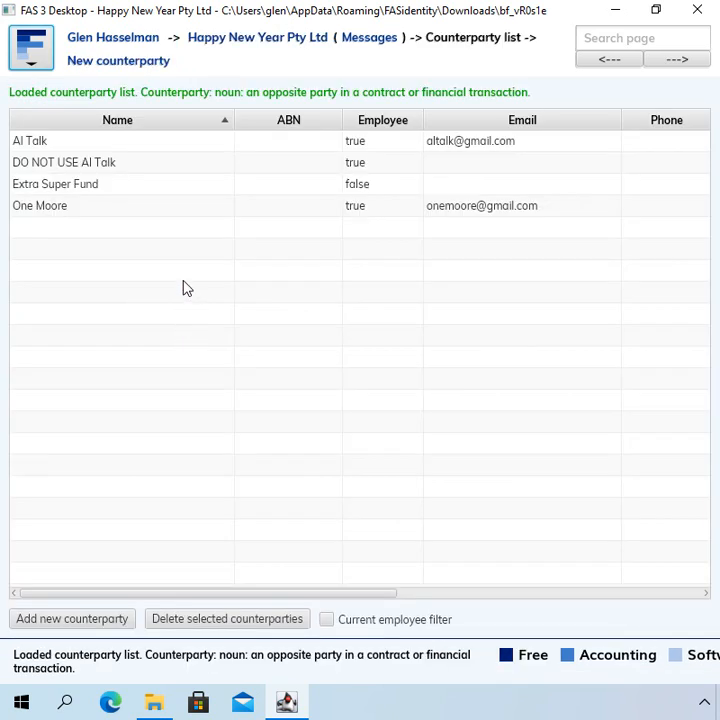
{"action": "mouse_move", "coordinate": [446, 100]}
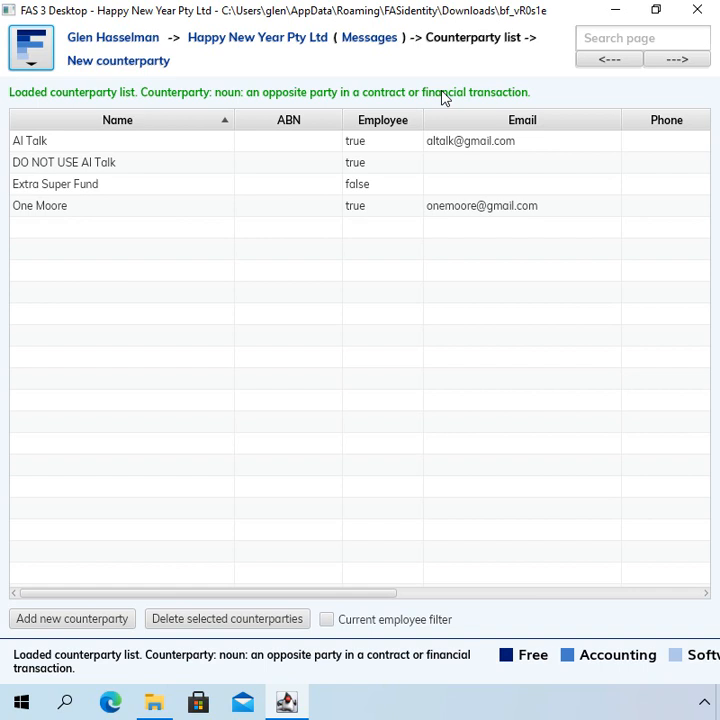
{"action": "mouse_move", "coordinate": [112, 147]}
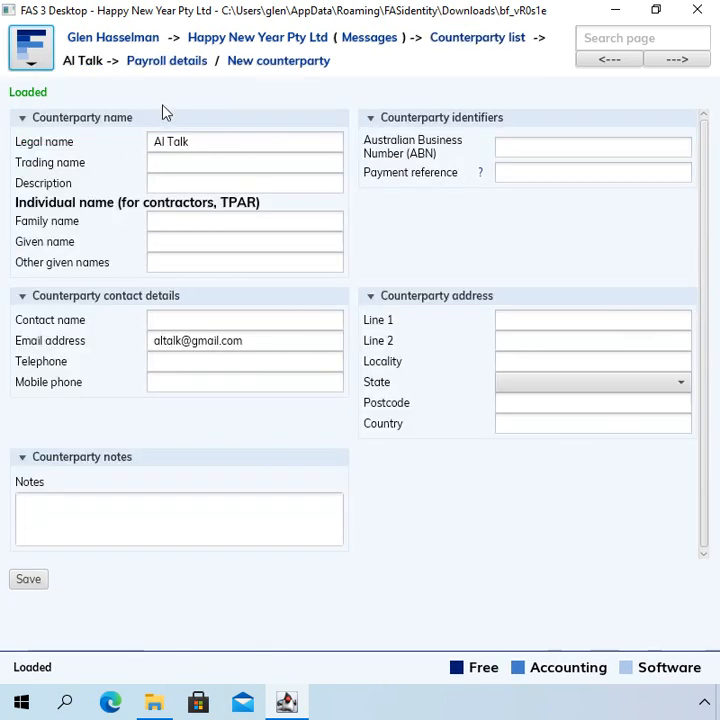
{"action": "mouse_move", "coordinate": [549, 44]}
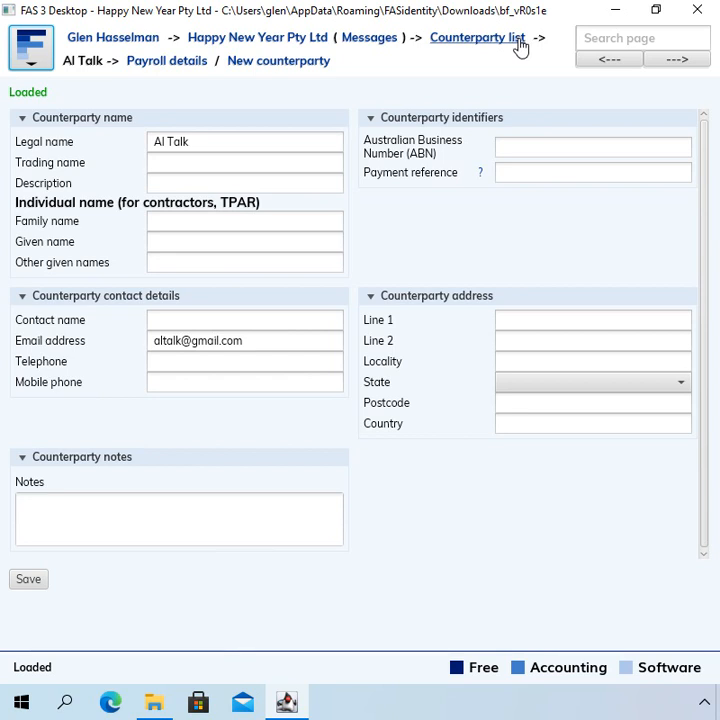
{"action": "mouse_move", "coordinate": [88, 78]}
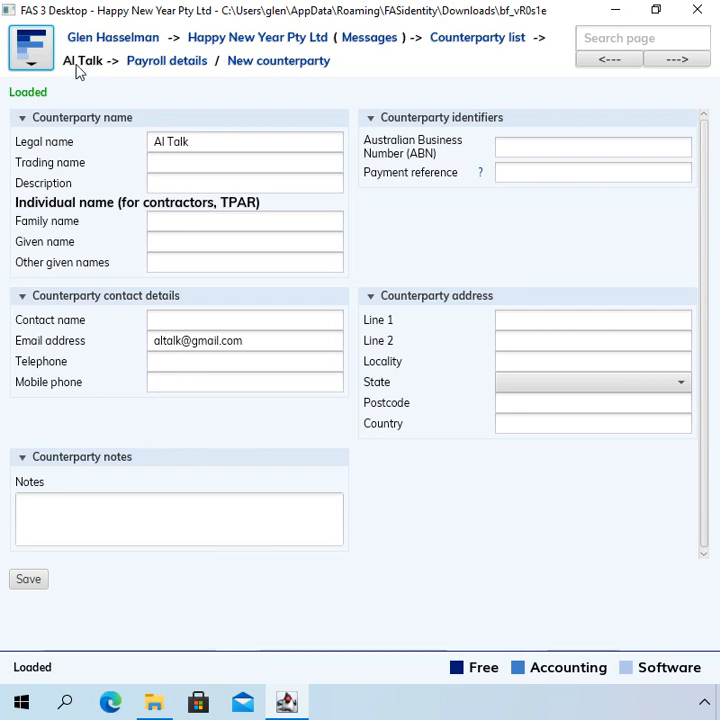
{"action": "mouse_move", "coordinate": [90, 70]}
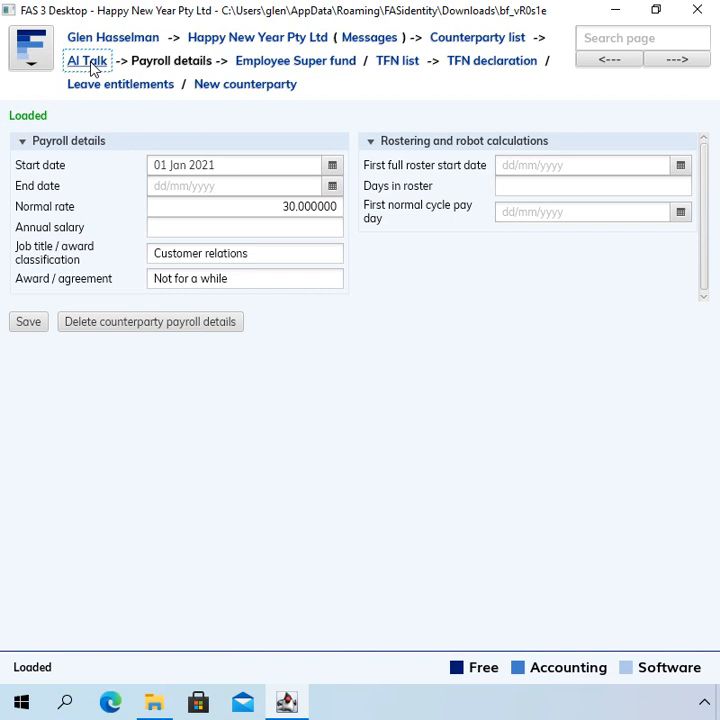
{"action": "left_click", "coordinate": [84, 65]}
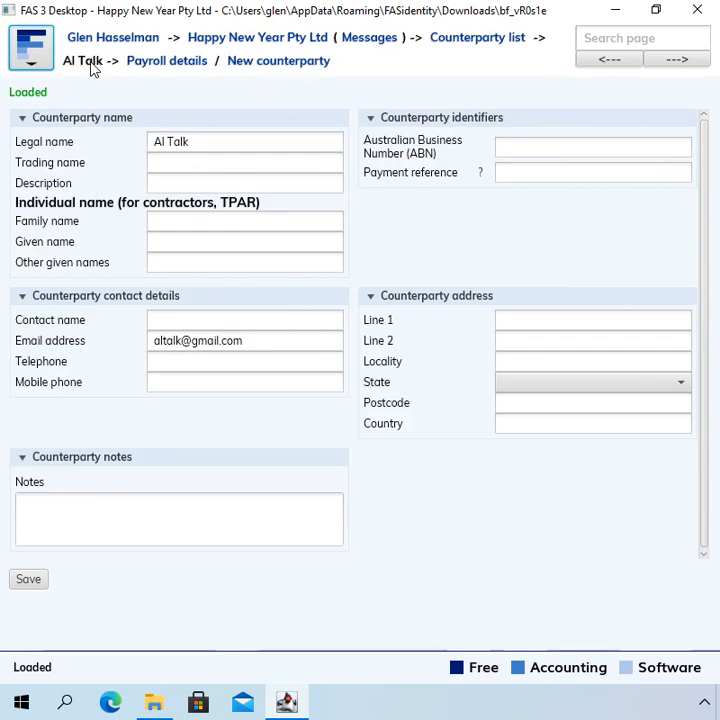
{"action": "left_click", "coordinate": [477, 39]}
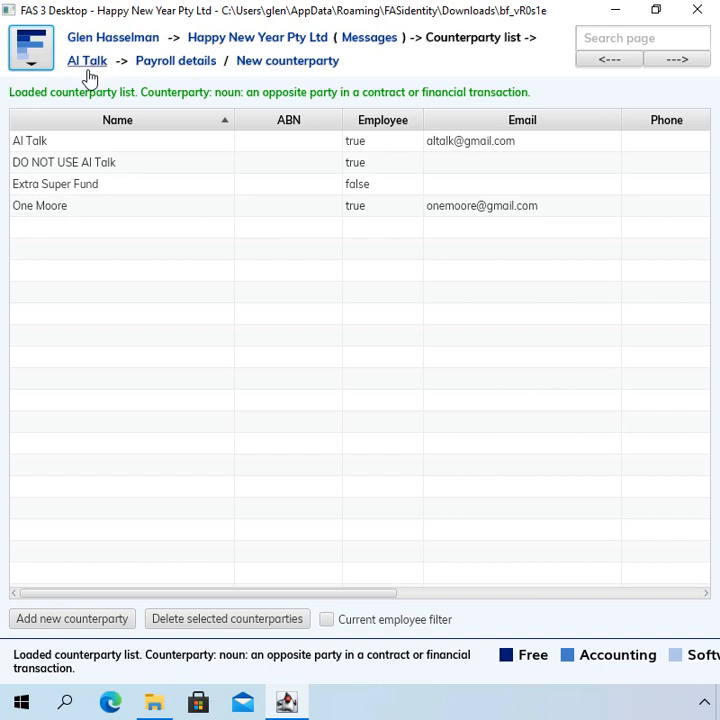
{"action": "mouse_move", "coordinate": [97, 72]}
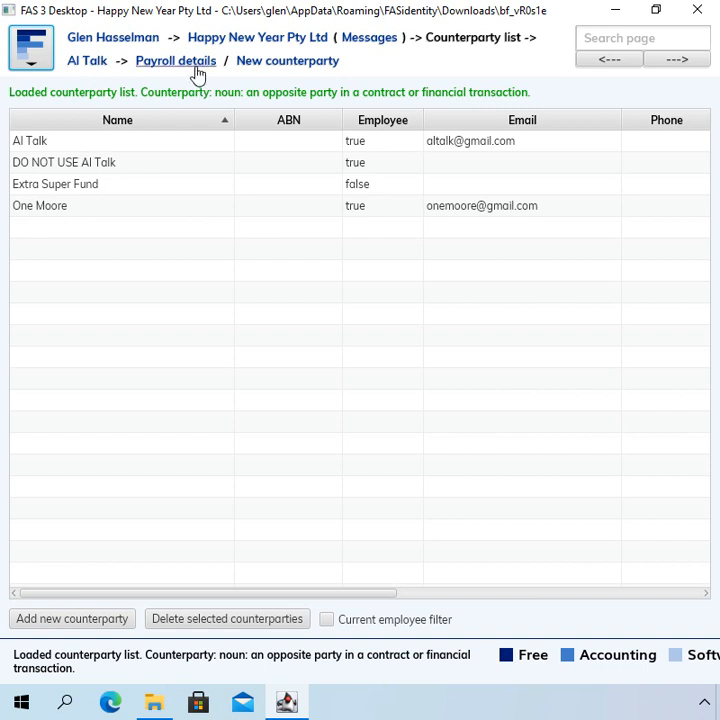
{"action": "left_click", "coordinate": [190, 65]}
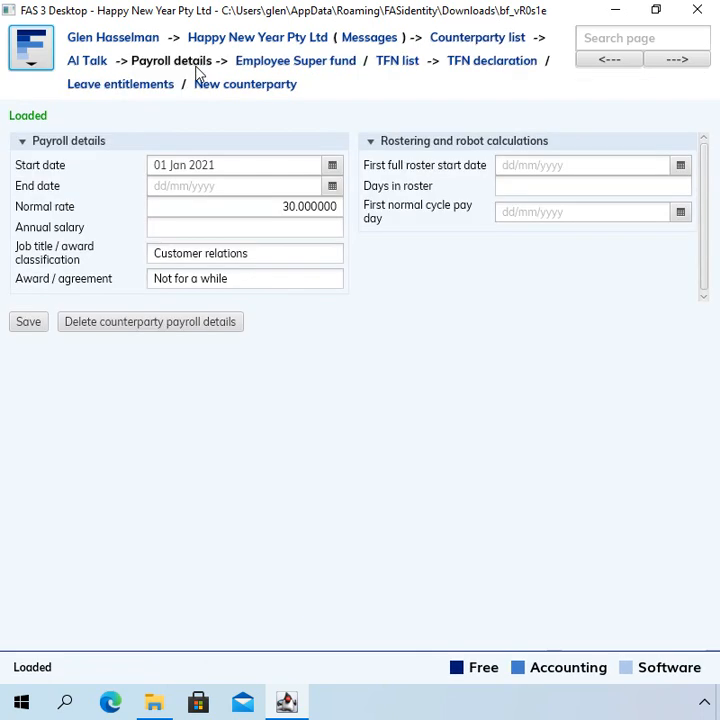
{"action": "mouse_move", "coordinate": [472, 42]}
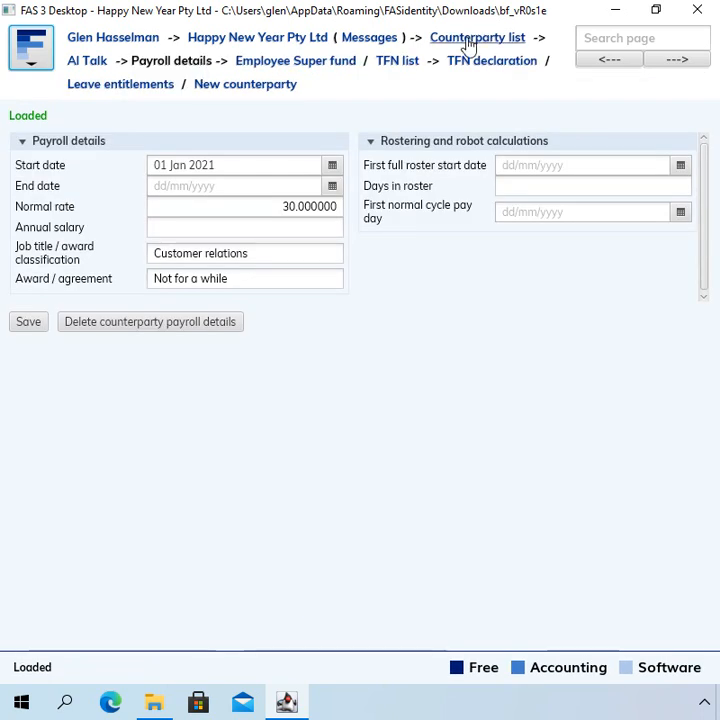
{"action": "left_click", "coordinate": [479, 39]}
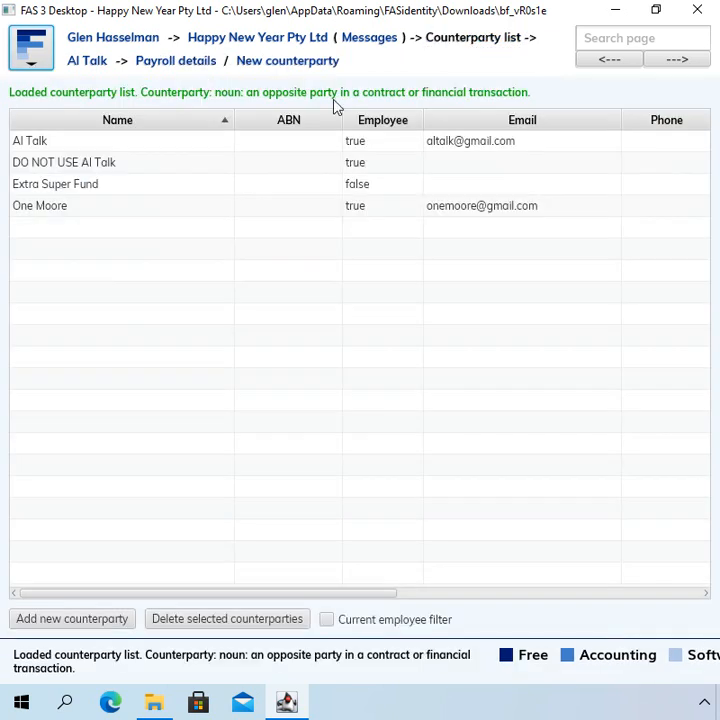
{"action": "mouse_move", "coordinate": [167, 158]}
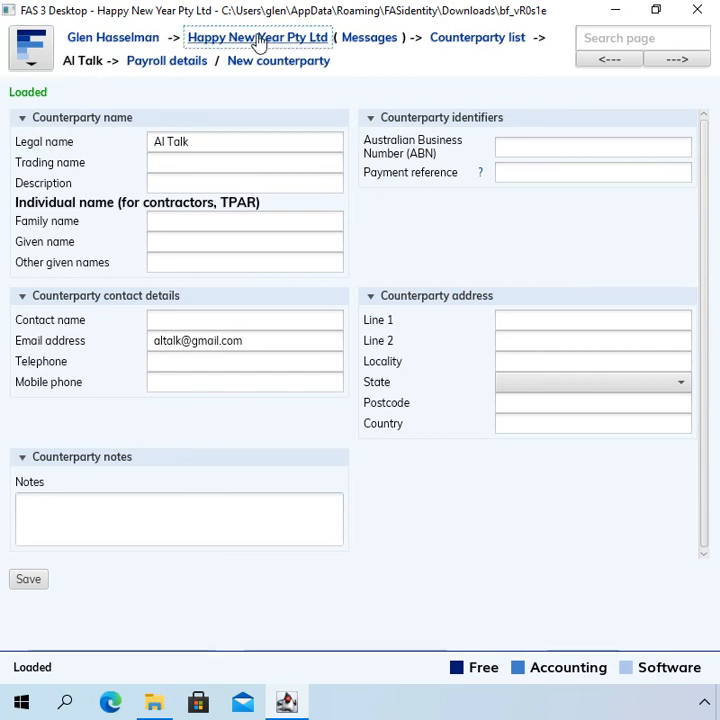
{"action": "left_click", "coordinate": [255, 37]}
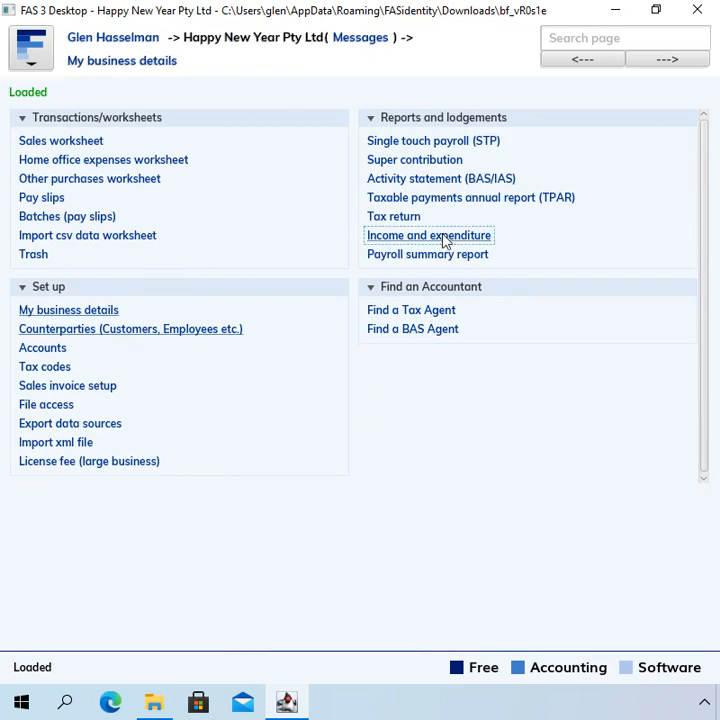
{"action": "left_click", "coordinate": [428, 235]}
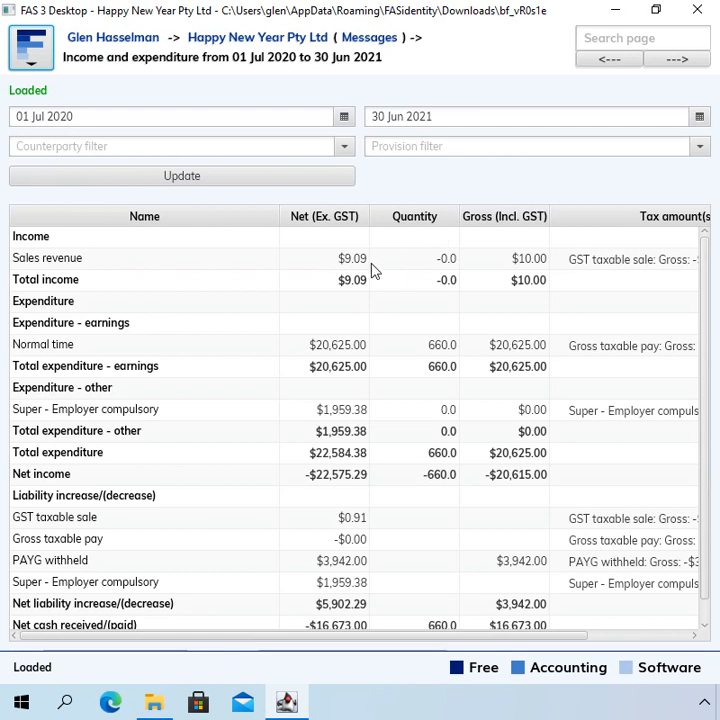
{"action": "left_click", "coordinate": [47, 258]}
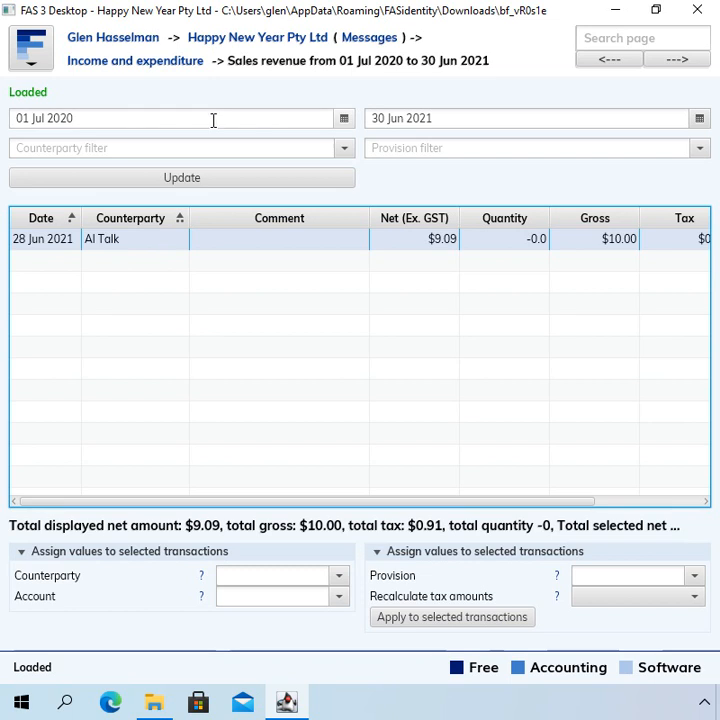
{"action": "mouse_move", "coordinate": [135, 74]}
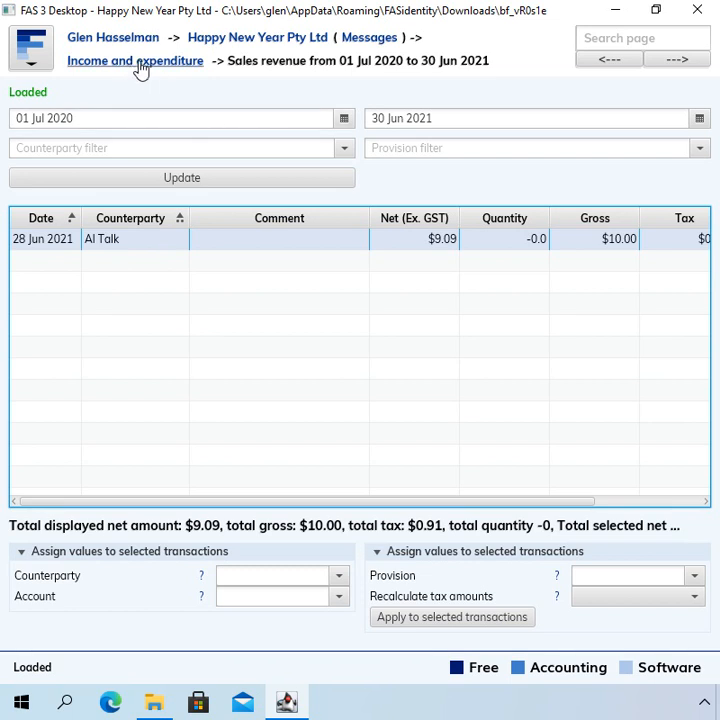
{"action": "mouse_move", "coordinate": [262, 77]}
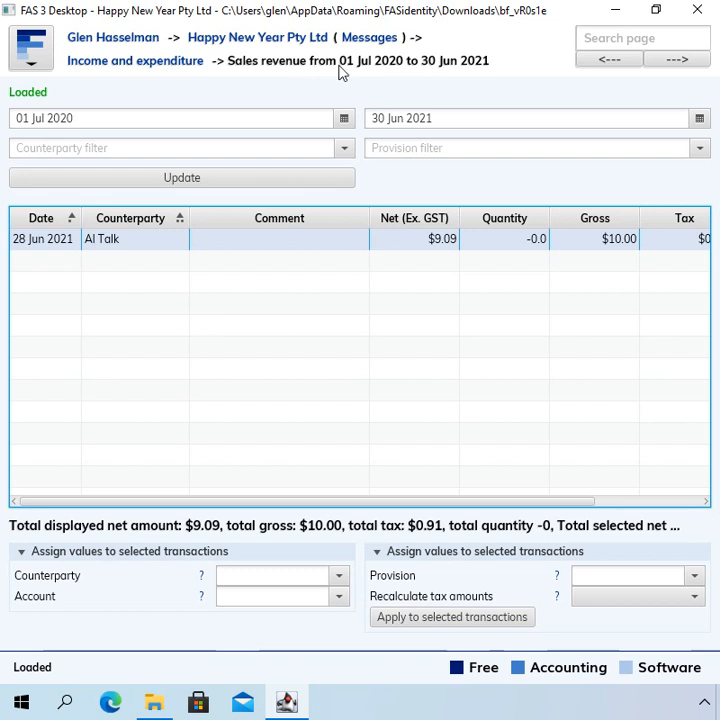
{"action": "mouse_move", "coordinate": [489, 64]}
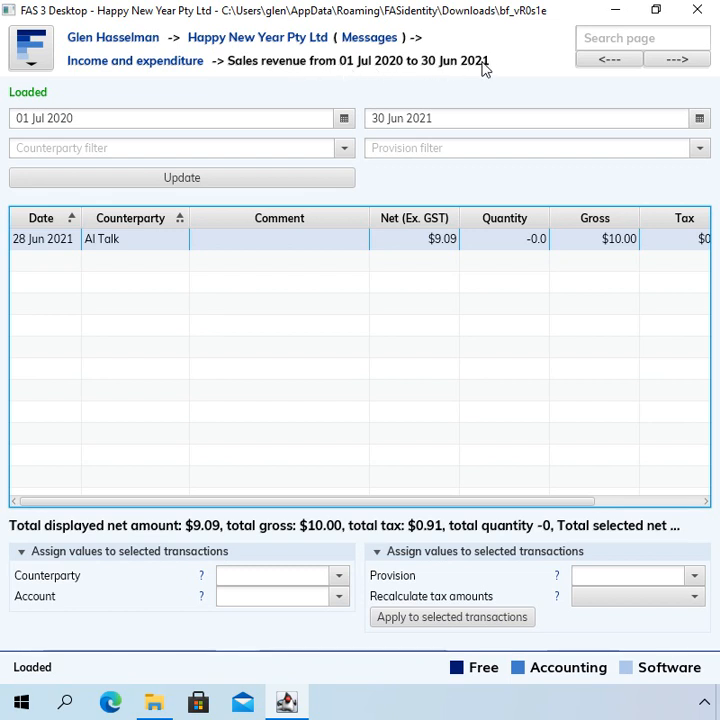
{"action": "mouse_move", "coordinate": [163, 250]}
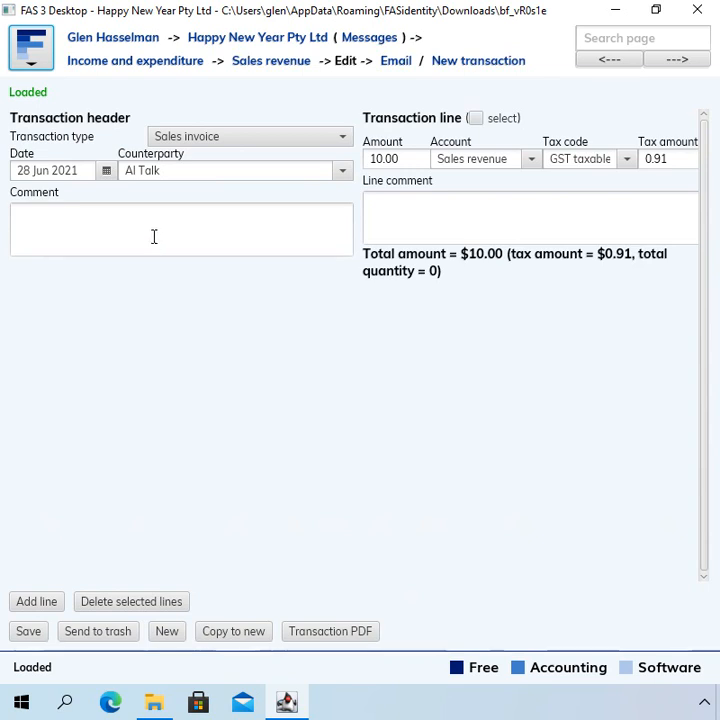
{"action": "mouse_move", "coordinate": [315, 233]}
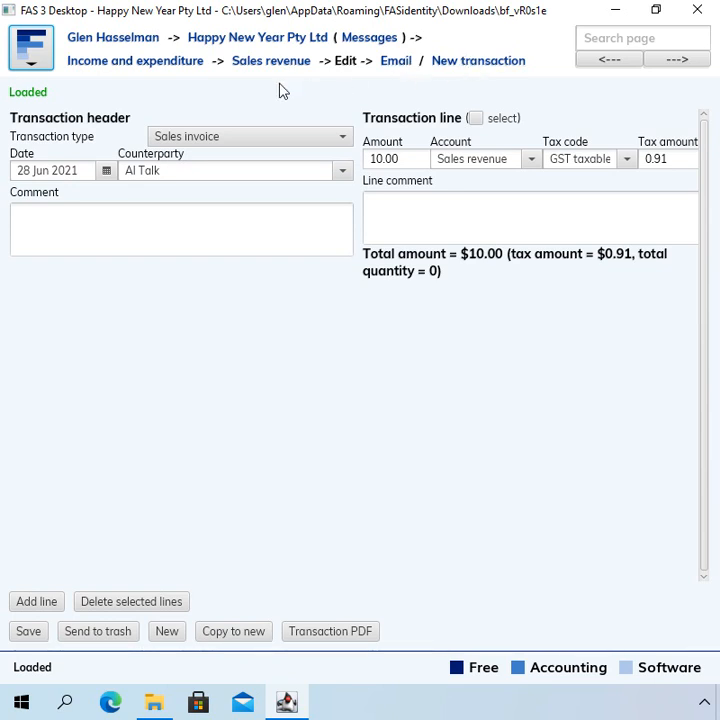
{"action": "left_click", "coordinate": [277, 60]}
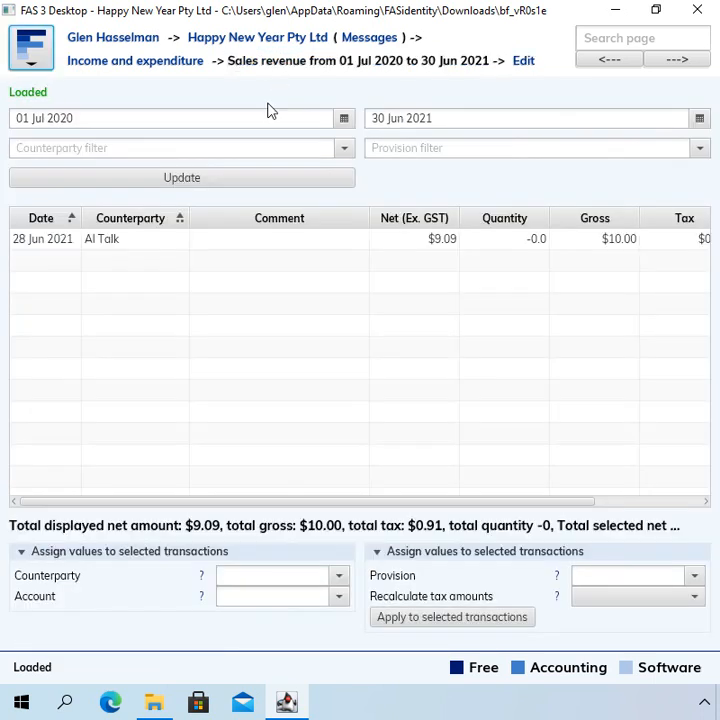
{"action": "mouse_move", "coordinate": [525, 66]}
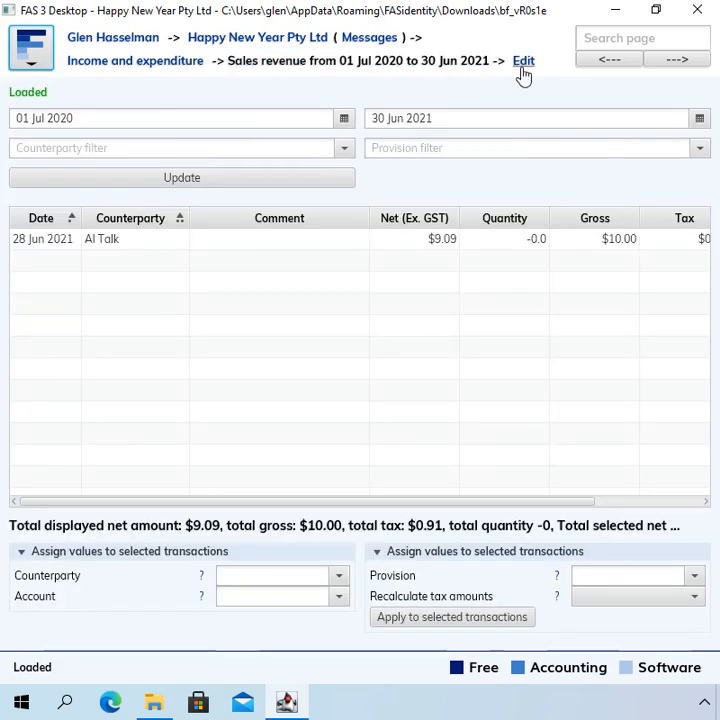
{"action": "left_click", "coordinate": [525, 63]}
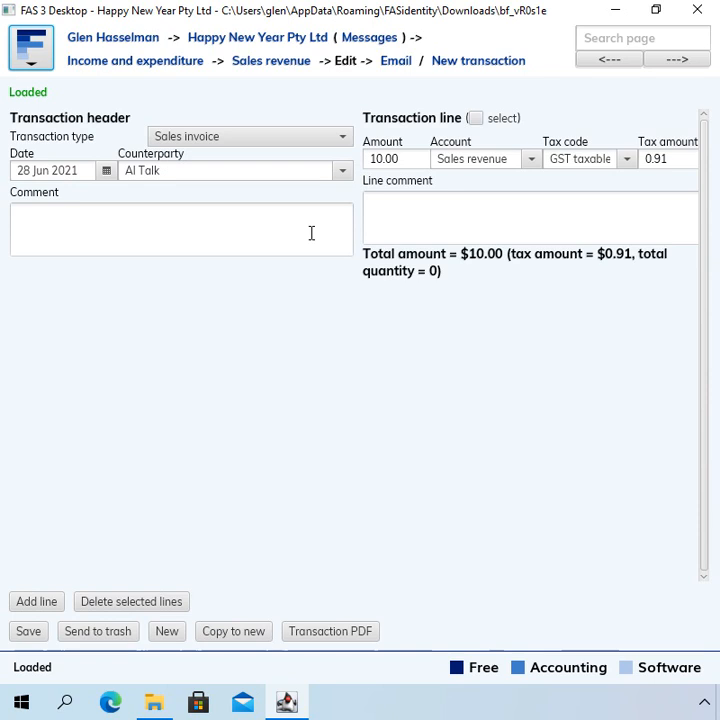
{"action": "mouse_move", "coordinate": [289, 143]}
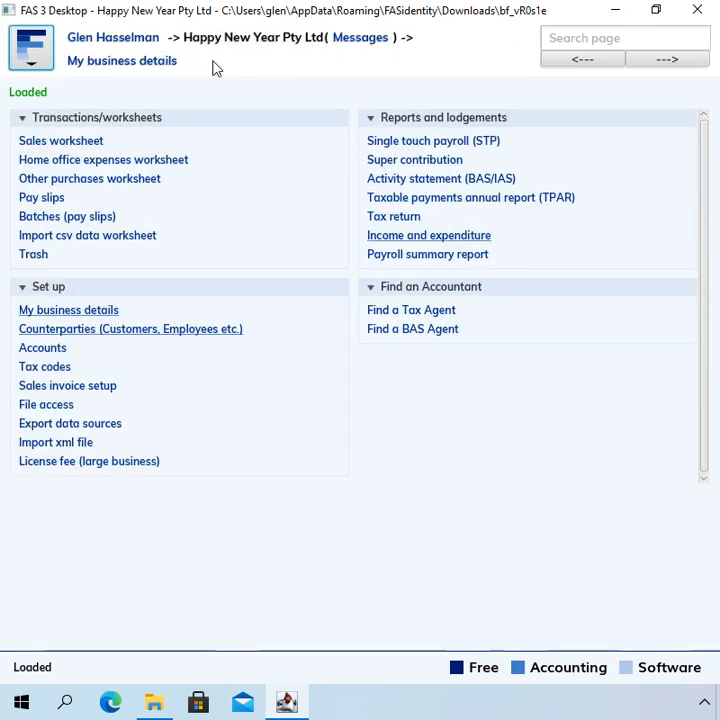
{"action": "mouse_move", "coordinate": [217, 70]}
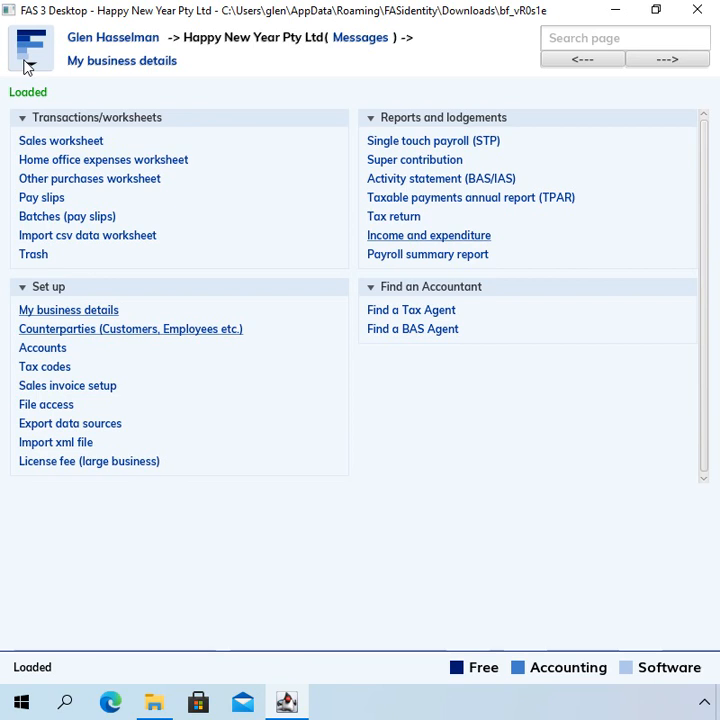
Show the logo main menu, open the counterparty list, then show the main menu over it.
{"action": "left_click", "coordinate": [32, 50]}
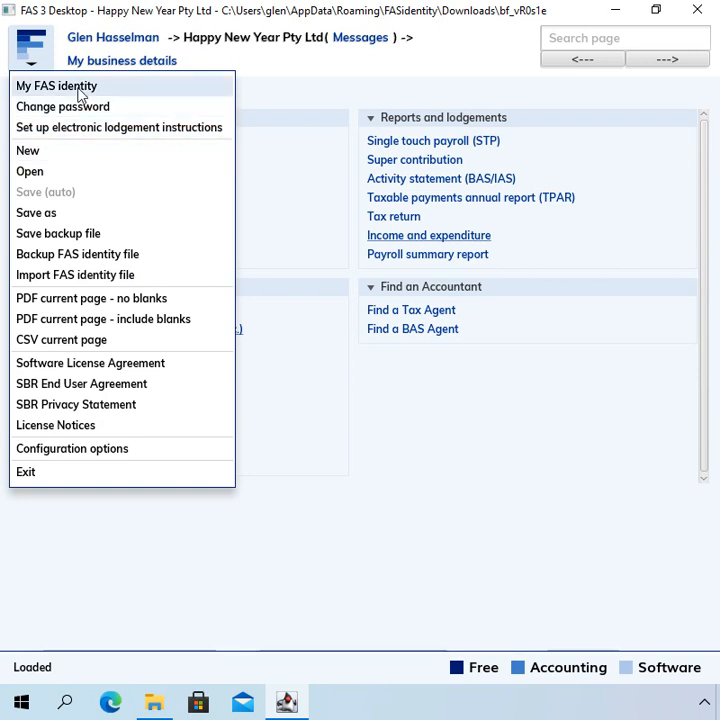
{"action": "mouse_move", "coordinate": [40, 92]}
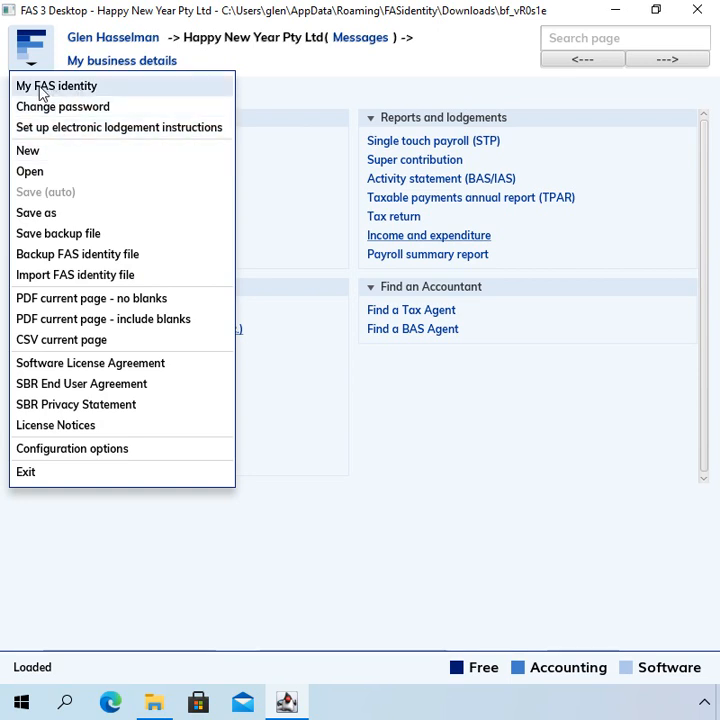
{"action": "mouse_move", "coordinate": [113, 112]}
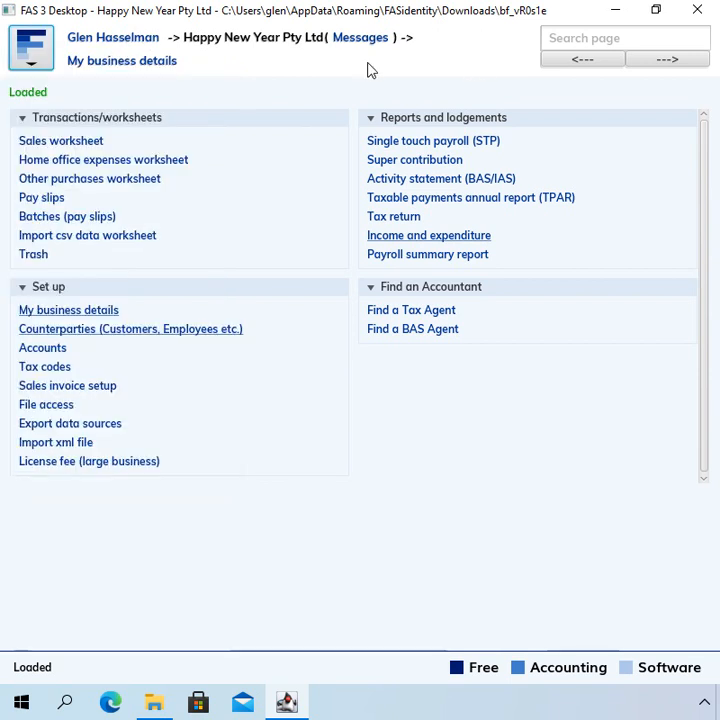
{"action": "mouse_move", "coordinate": [110, 37]}
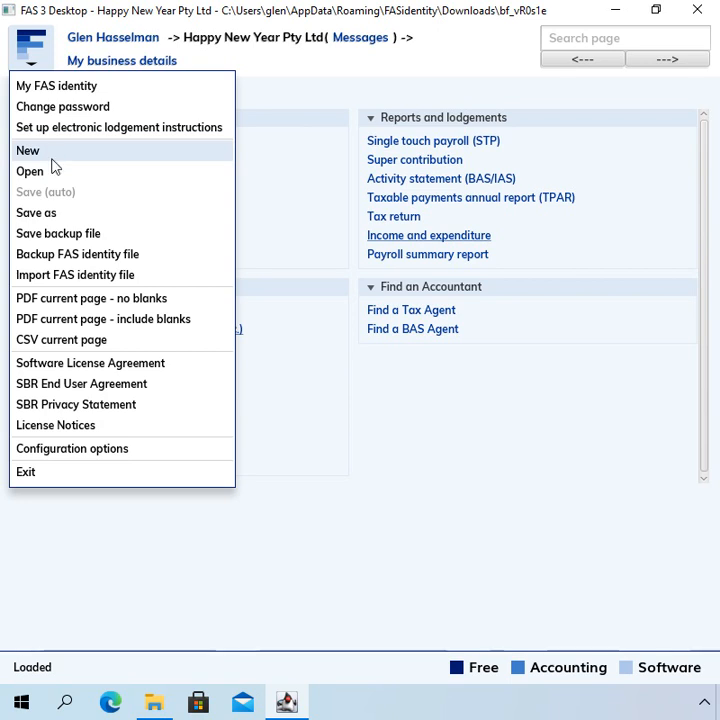
{"action": "mouse_move", "coordinate": [72, 216]}
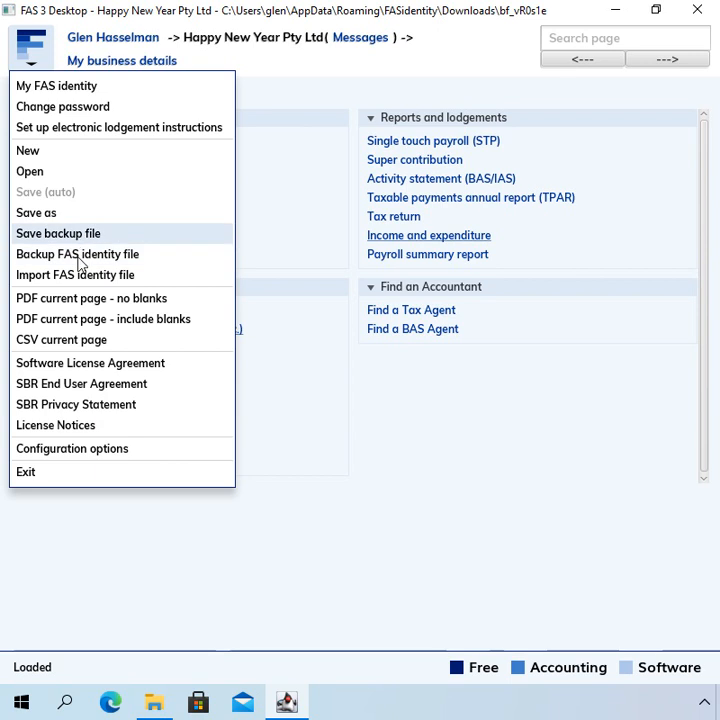
{"action": "mouse_move", "coordinate": [106, 298]}
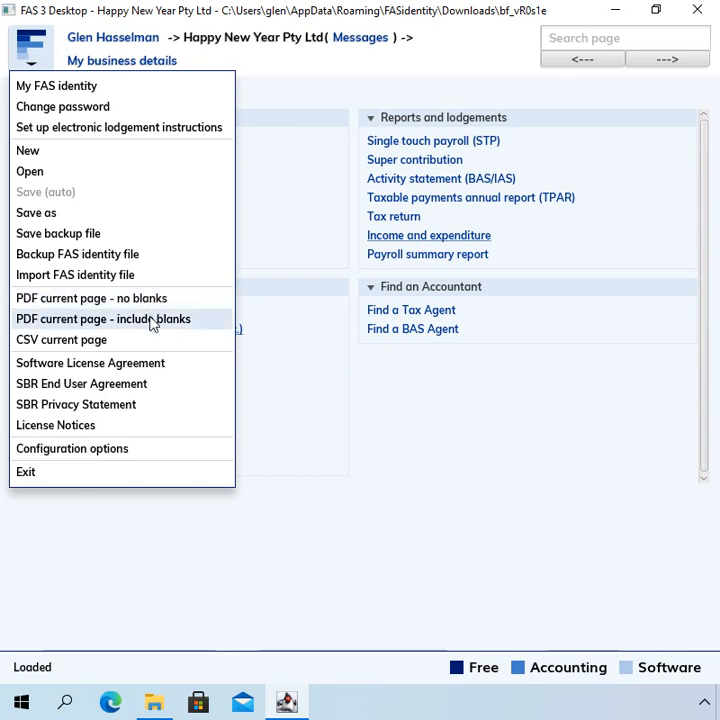
{"action": "mouse_move", "coordinate": [61, 340]}
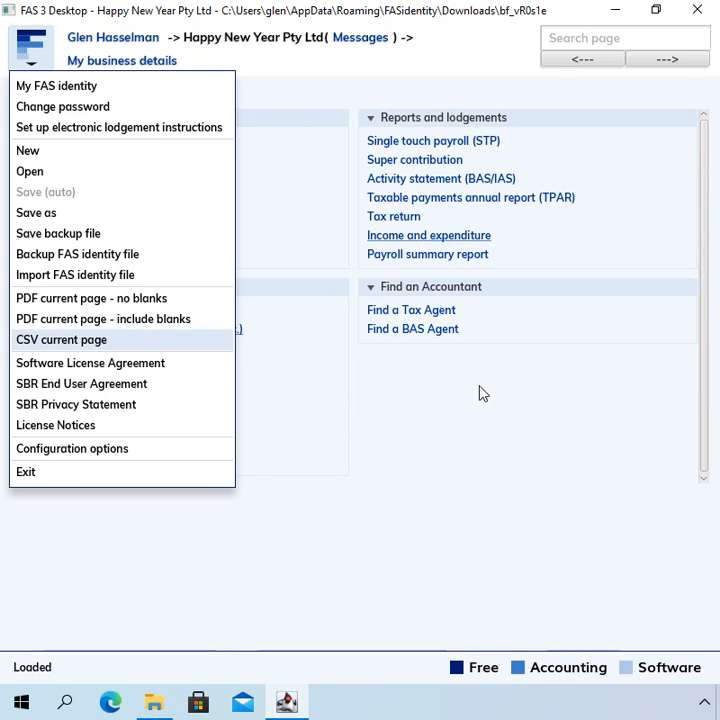
{"action": "mouse_move", "coordinate": [195, 308]}
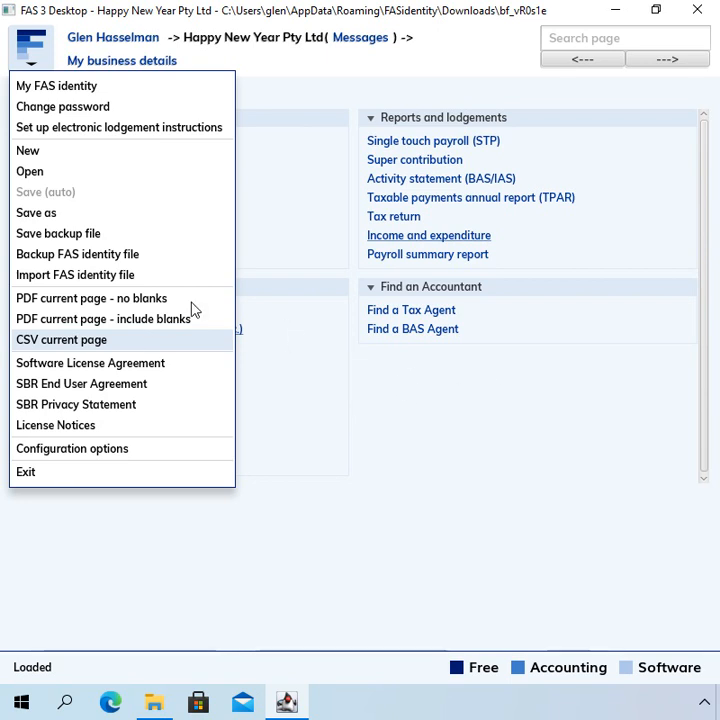
{"action": "mouse_move", "coordinate": [379, 376]}
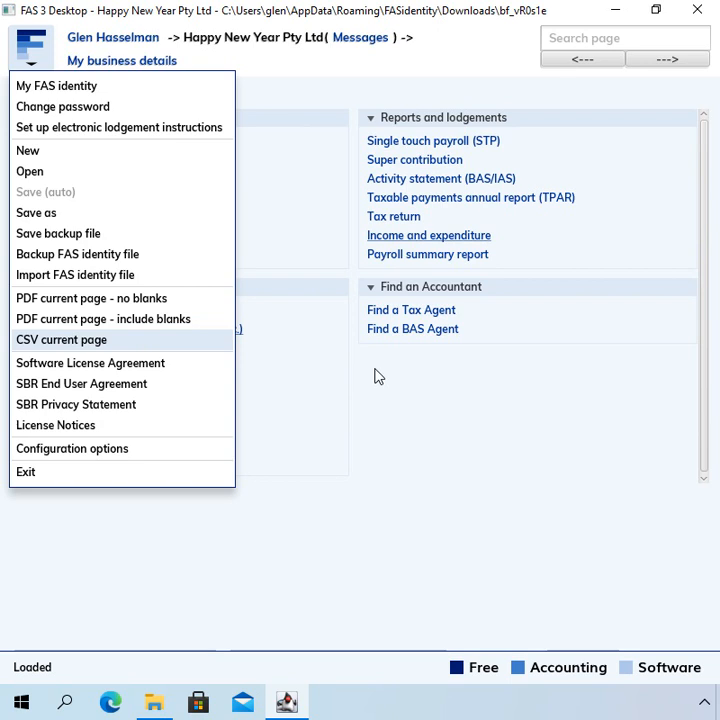
{"action": "mouse_move", "coordinate": [90, 362]}
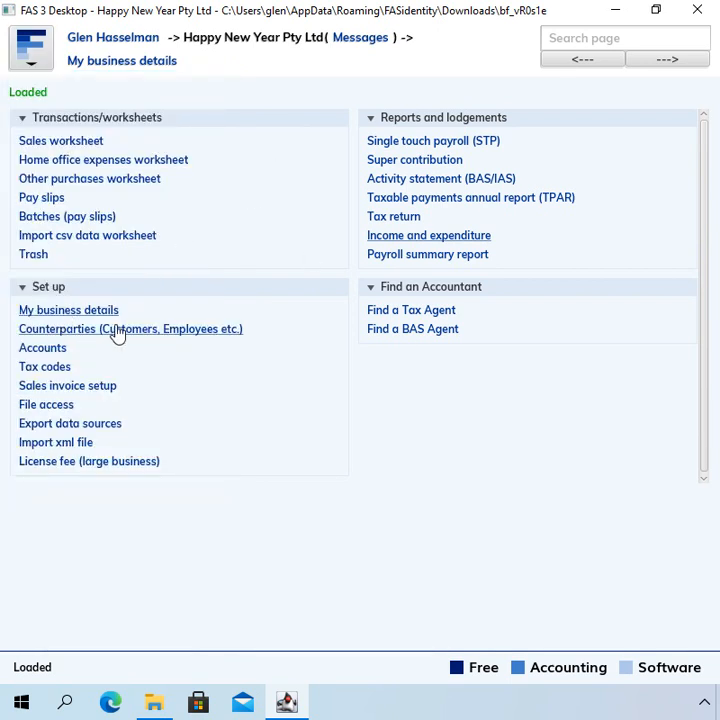
{"action": "left_click", "coordinate": [130, 329]}
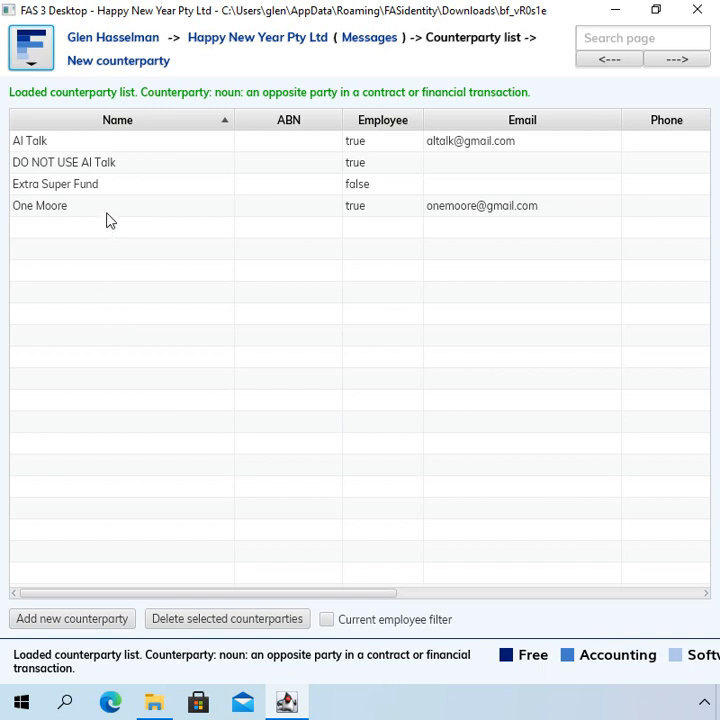
{"action": "left_click", "coordinate": [33, 50]}
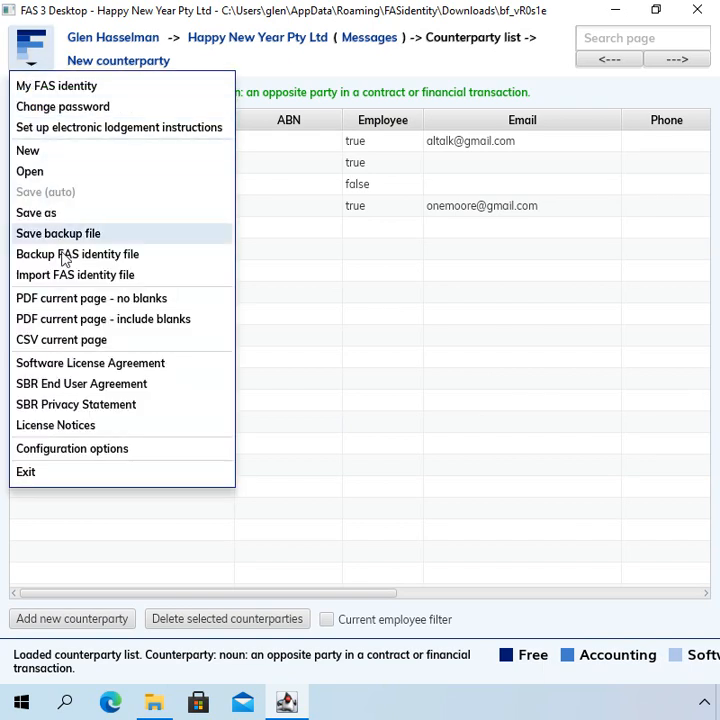
{"action": "mouse_move", "coordinate": [68, 346]}
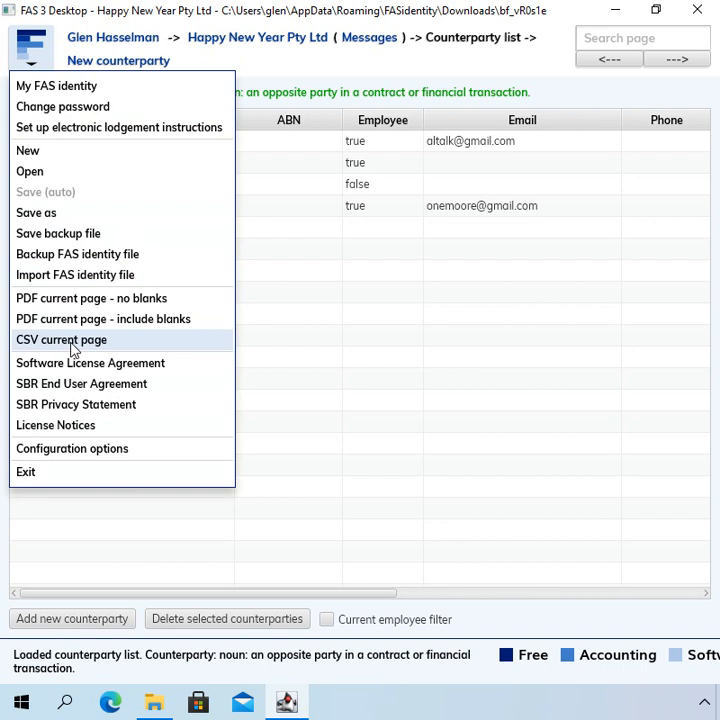
{"action": "mouse_move", "coordinate": [97, 362]}
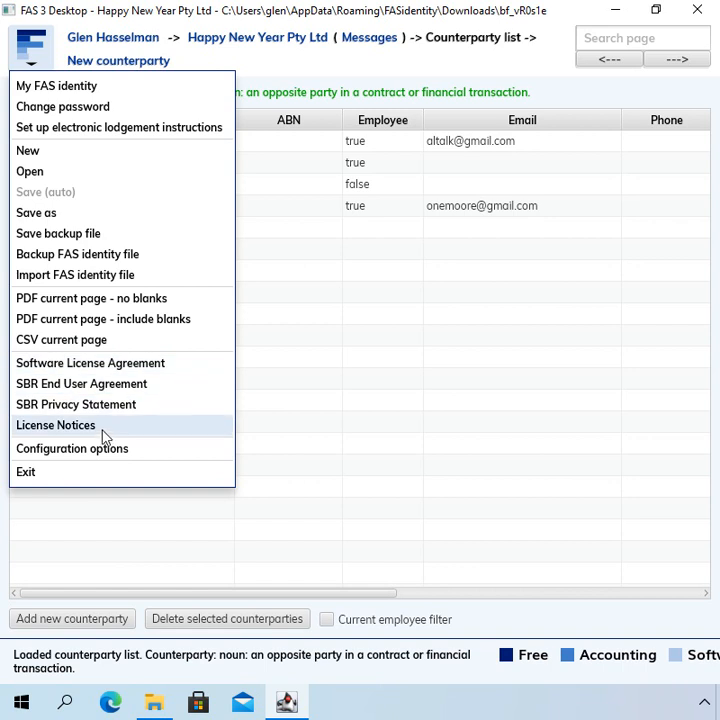
{"action": "mouse_move", "coordinate": [65, 171]}
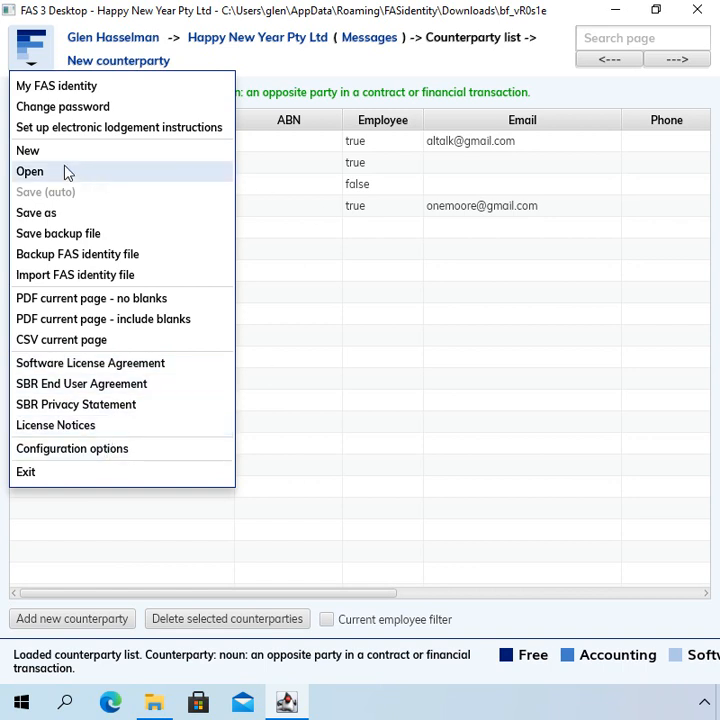